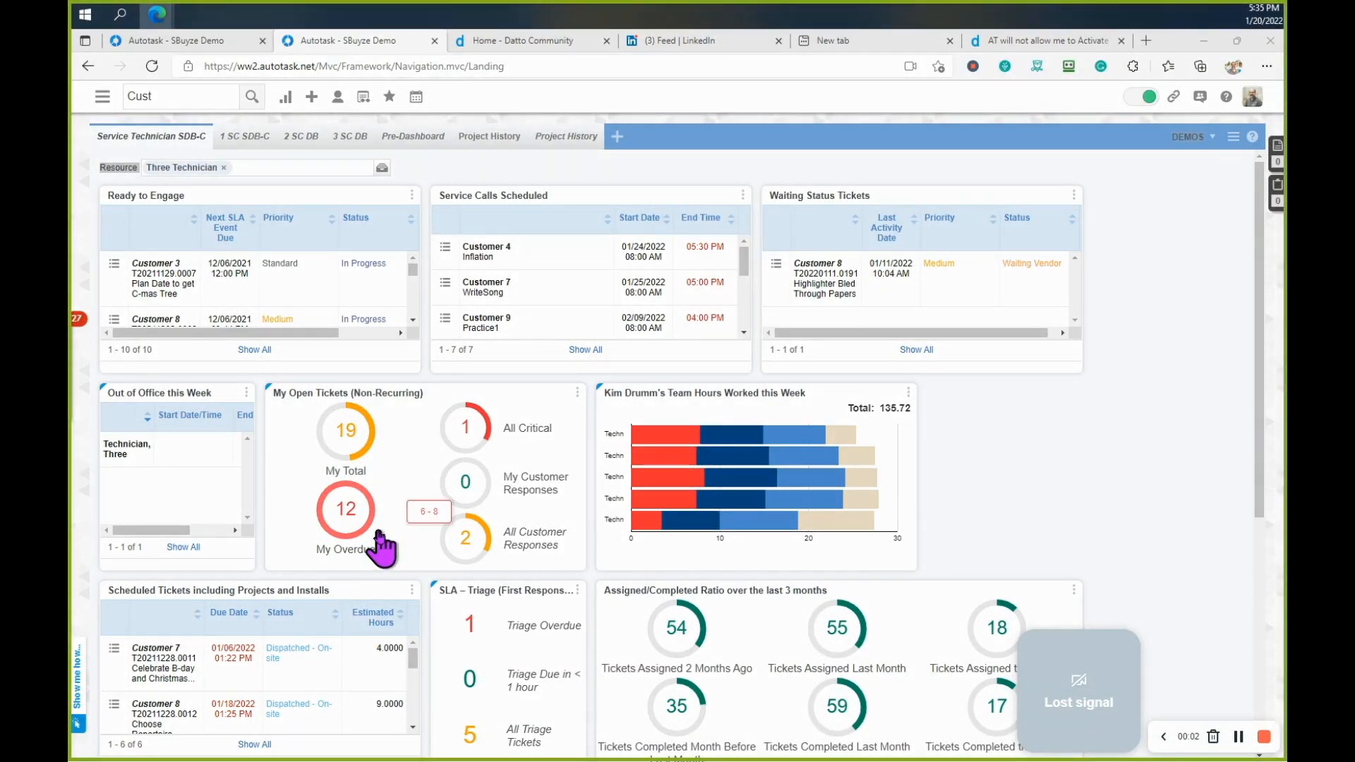
mouse_move(418, 553)
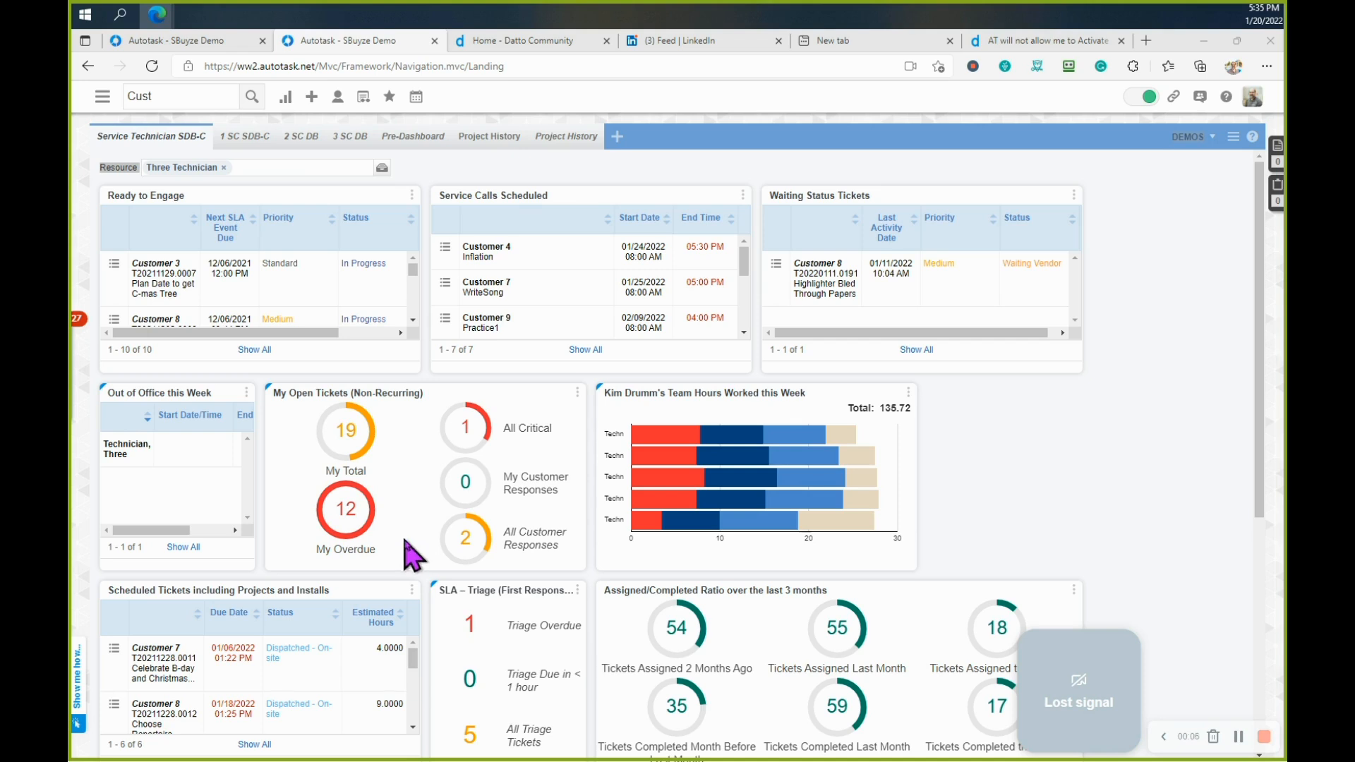
mouse_move(404, 566)
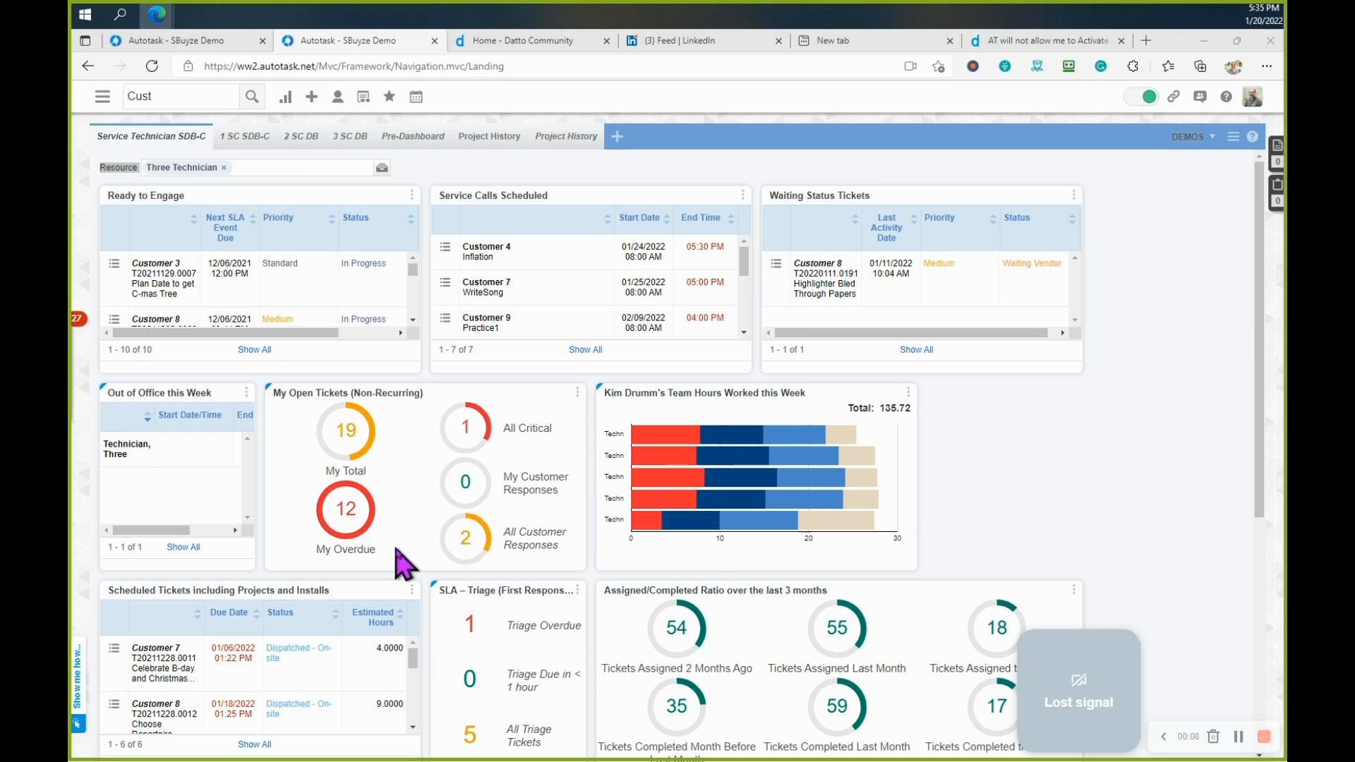
mouse_move(403, 561)
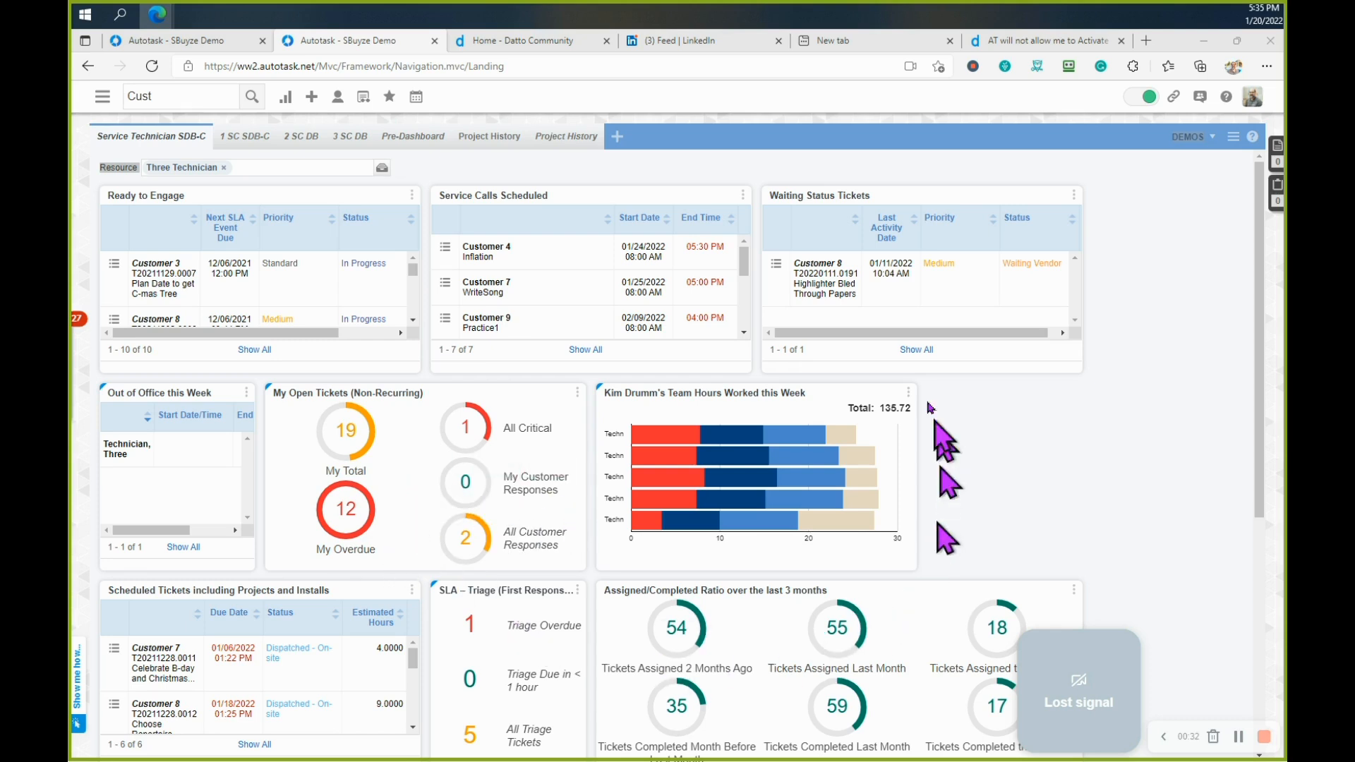
mouse_move(452, 292)
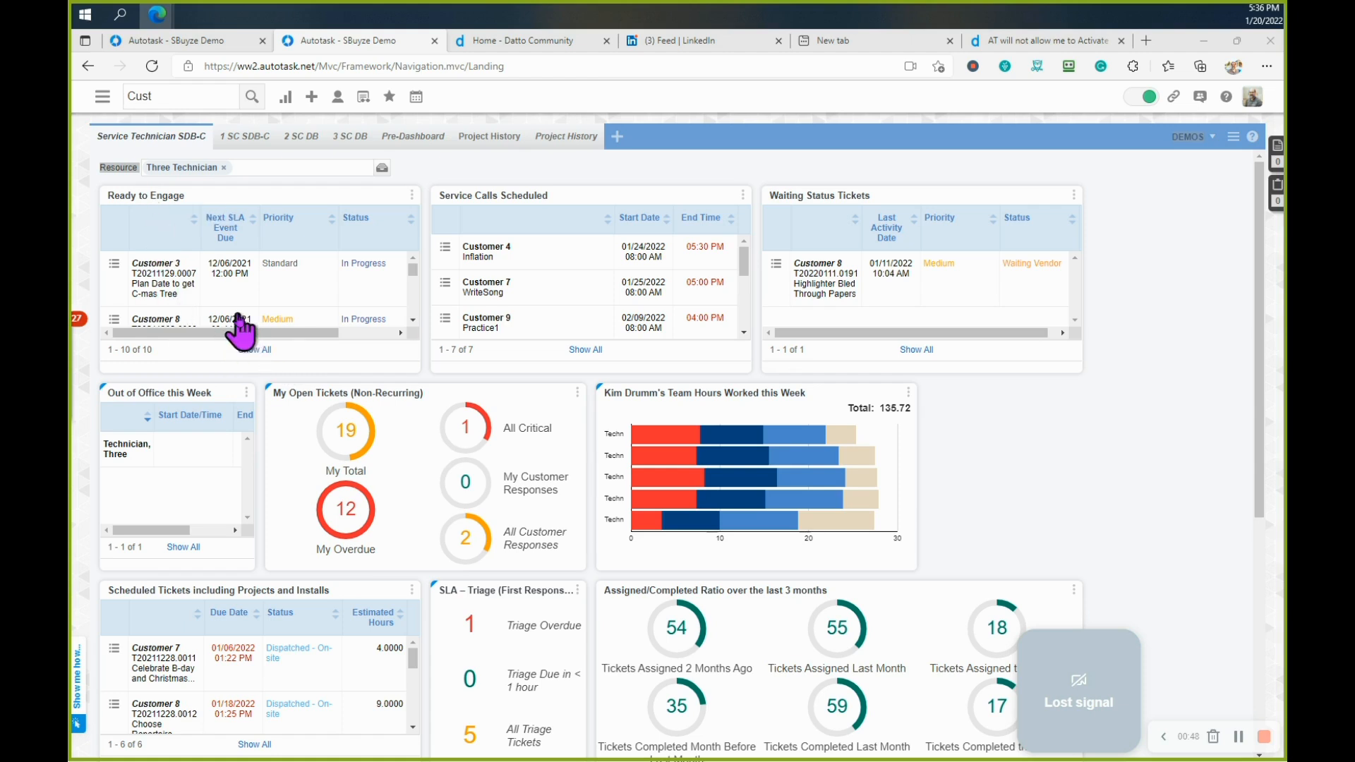
mouse_move(277, 292)
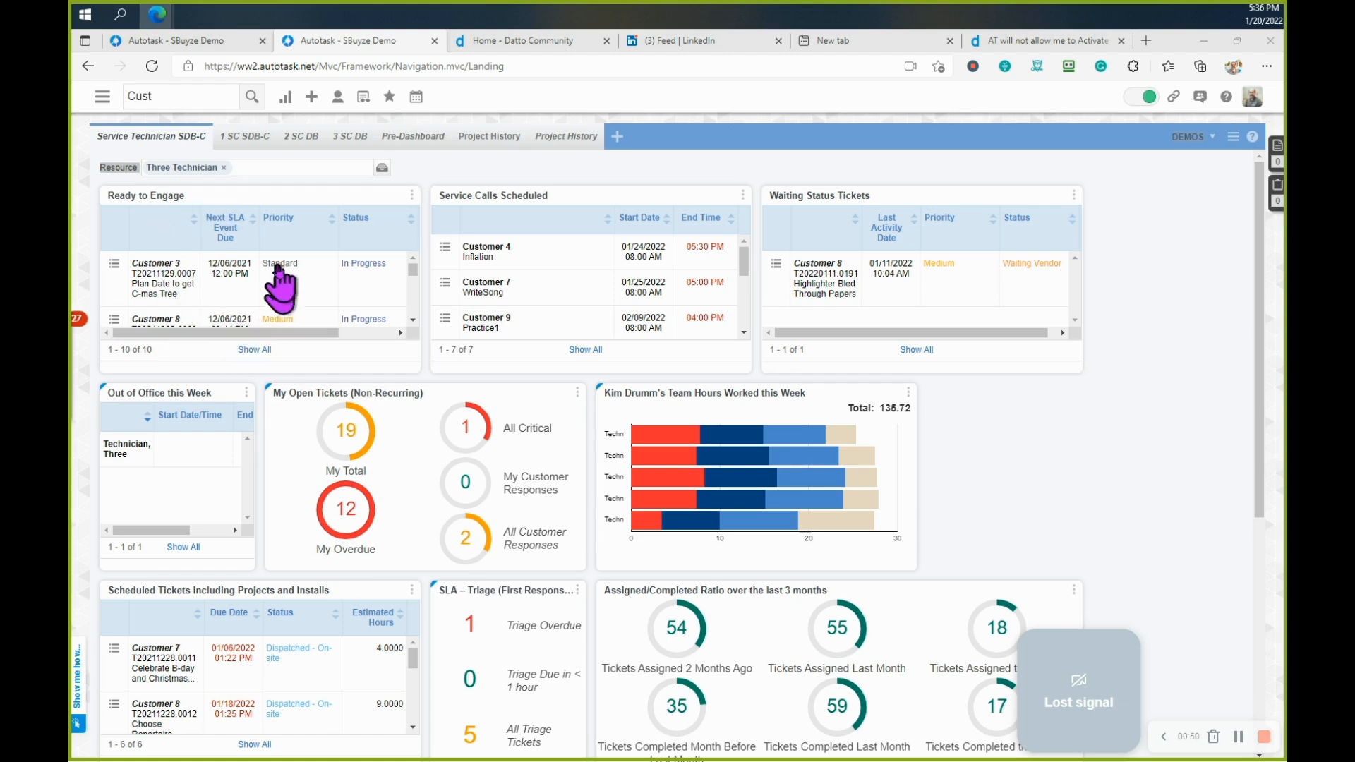
mouse_move(233, 243)
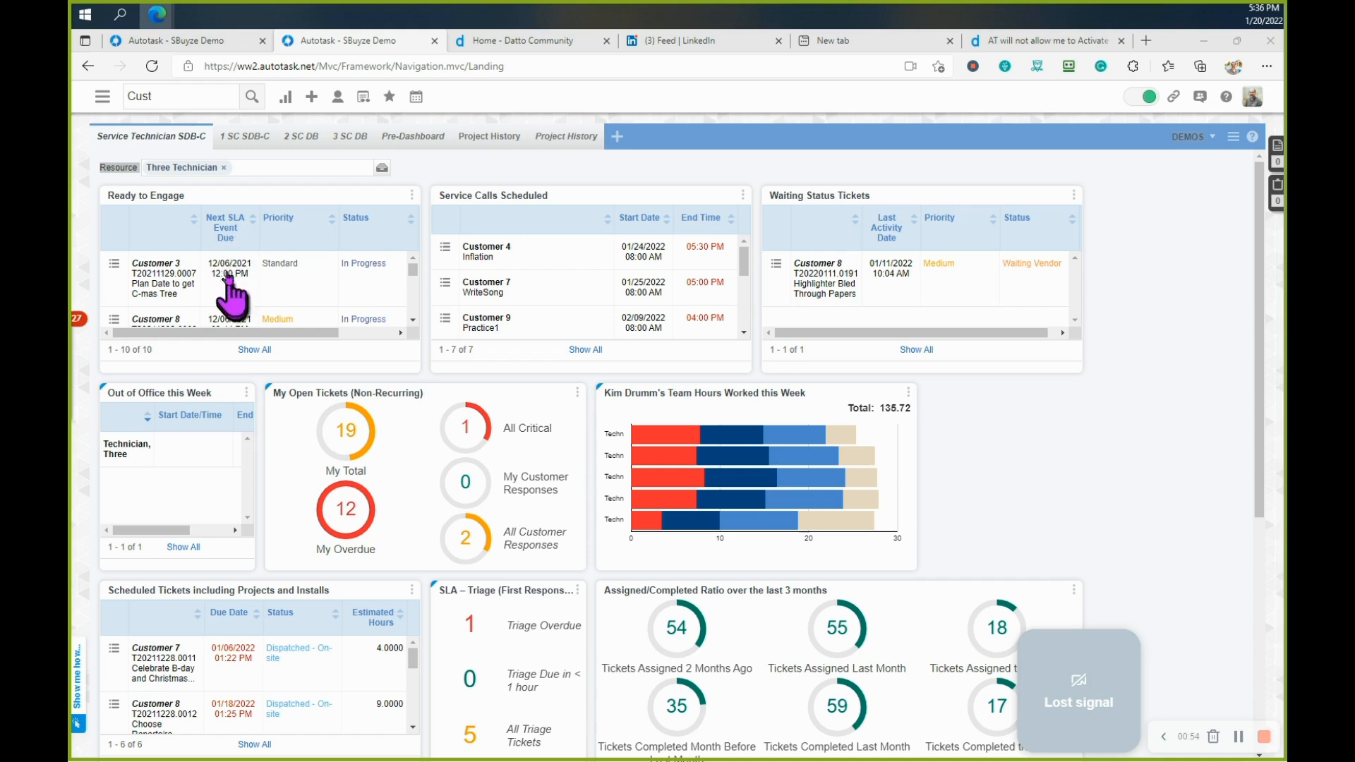
mouse_move(243, 231)
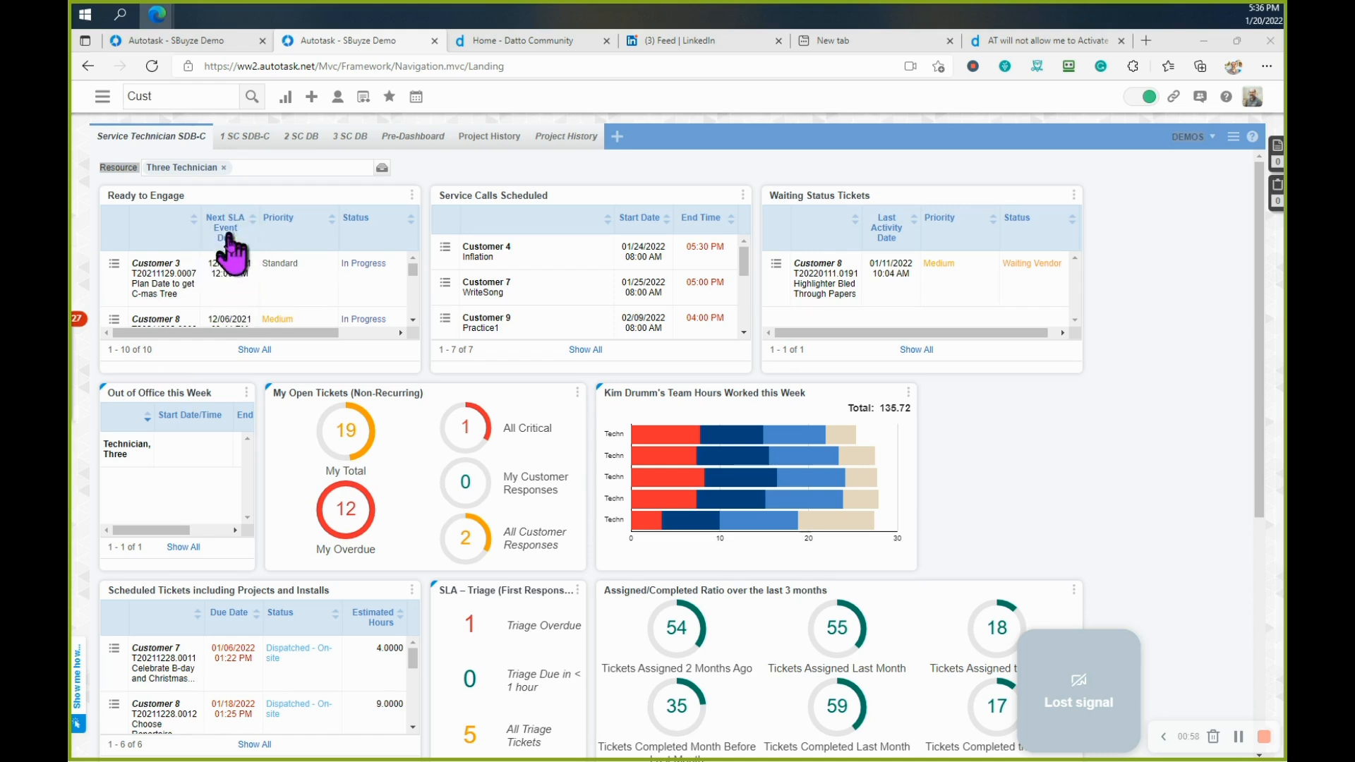
mouse_move(251, 291)
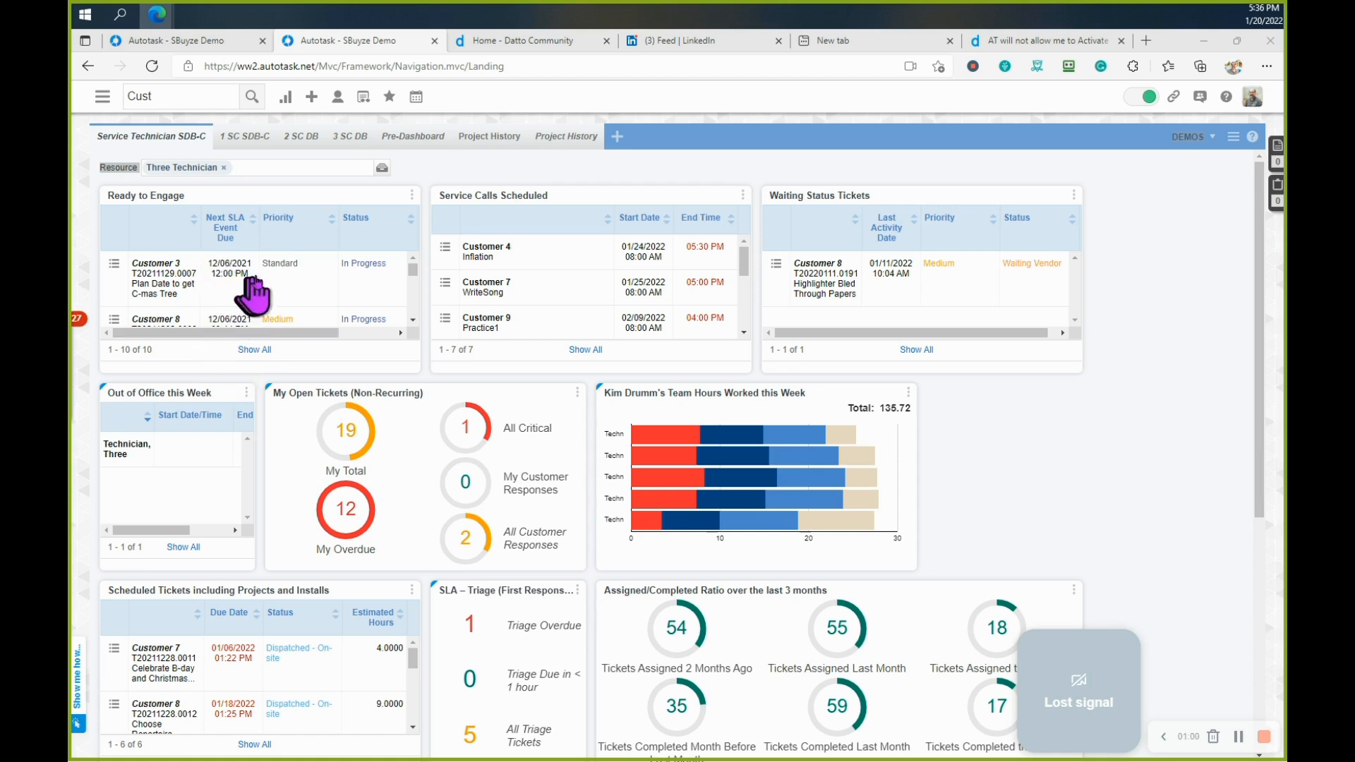
mouse_move(262, 298)
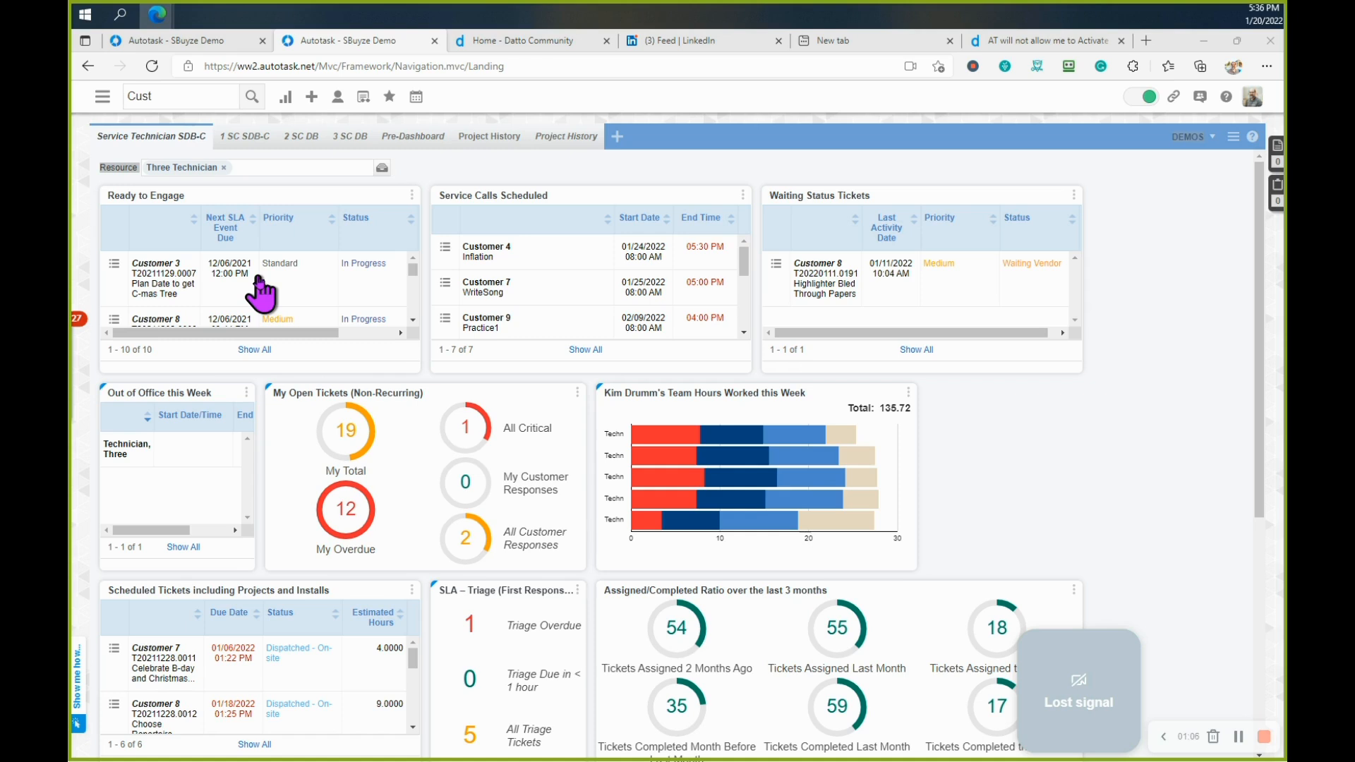
mouse_move(504, 293)
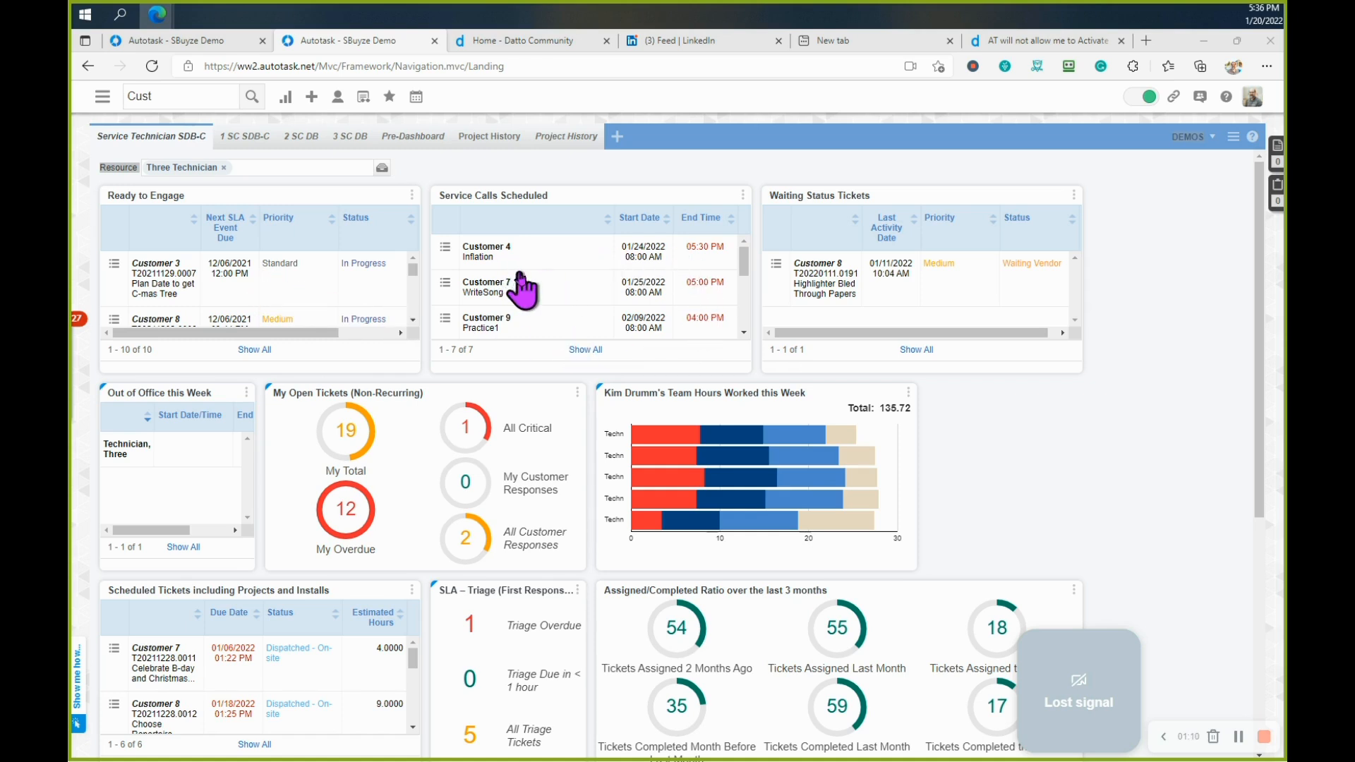
mouse_move(233, 205)
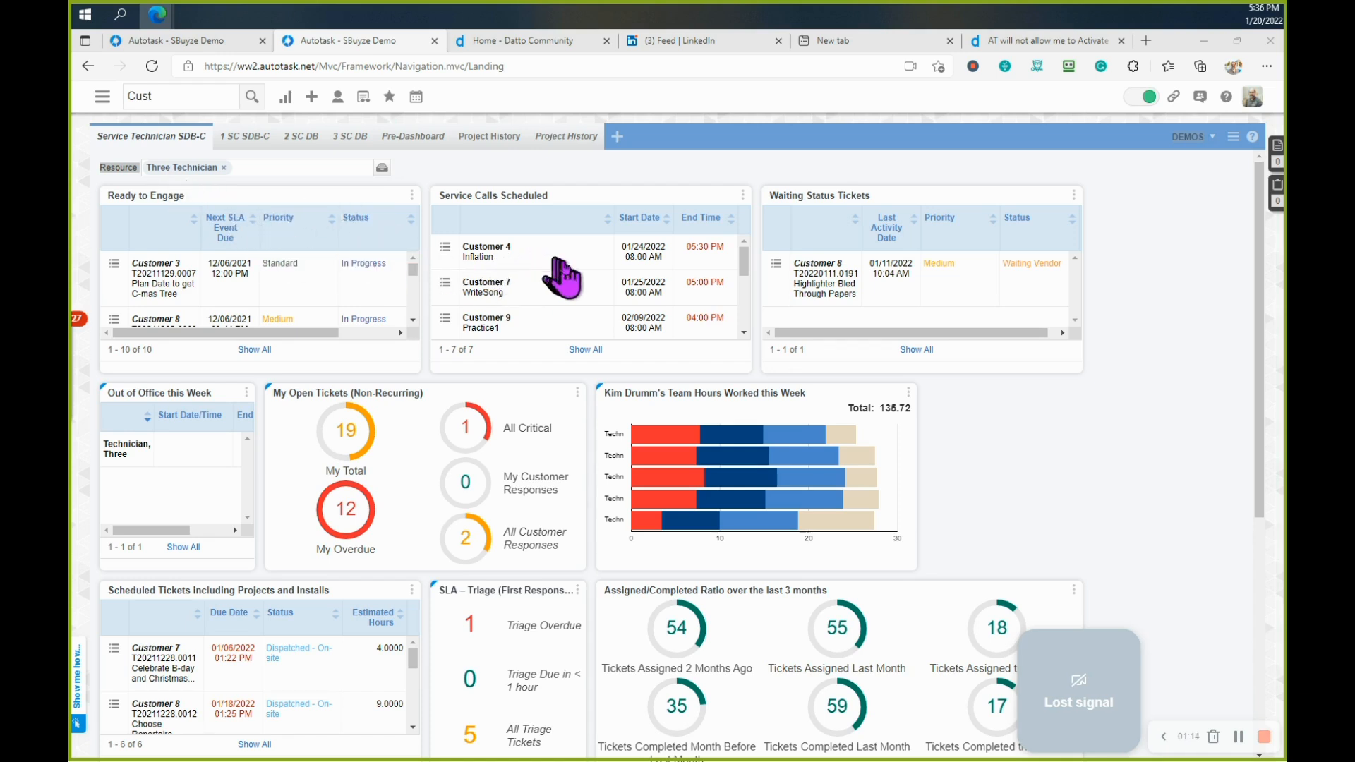
mouse_move(607, 277)
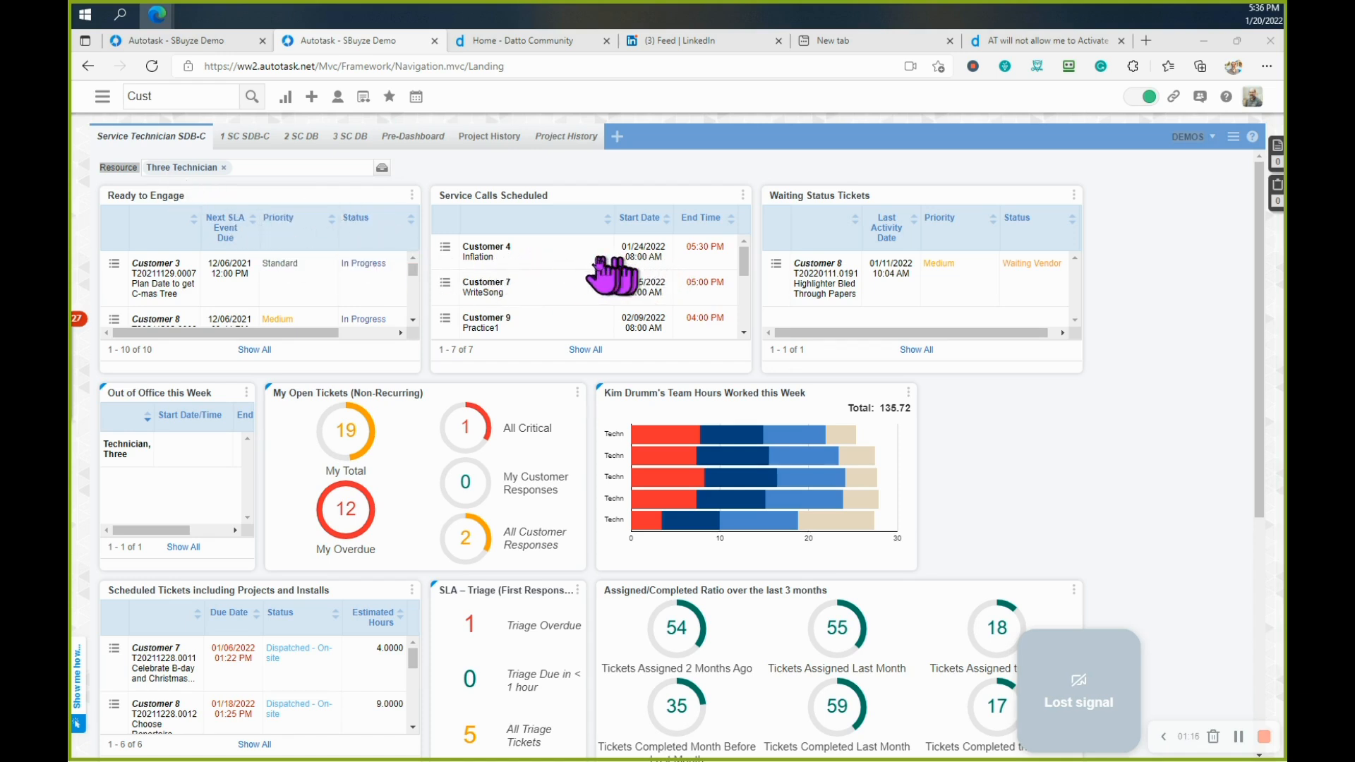
mouse_move(470, 288)
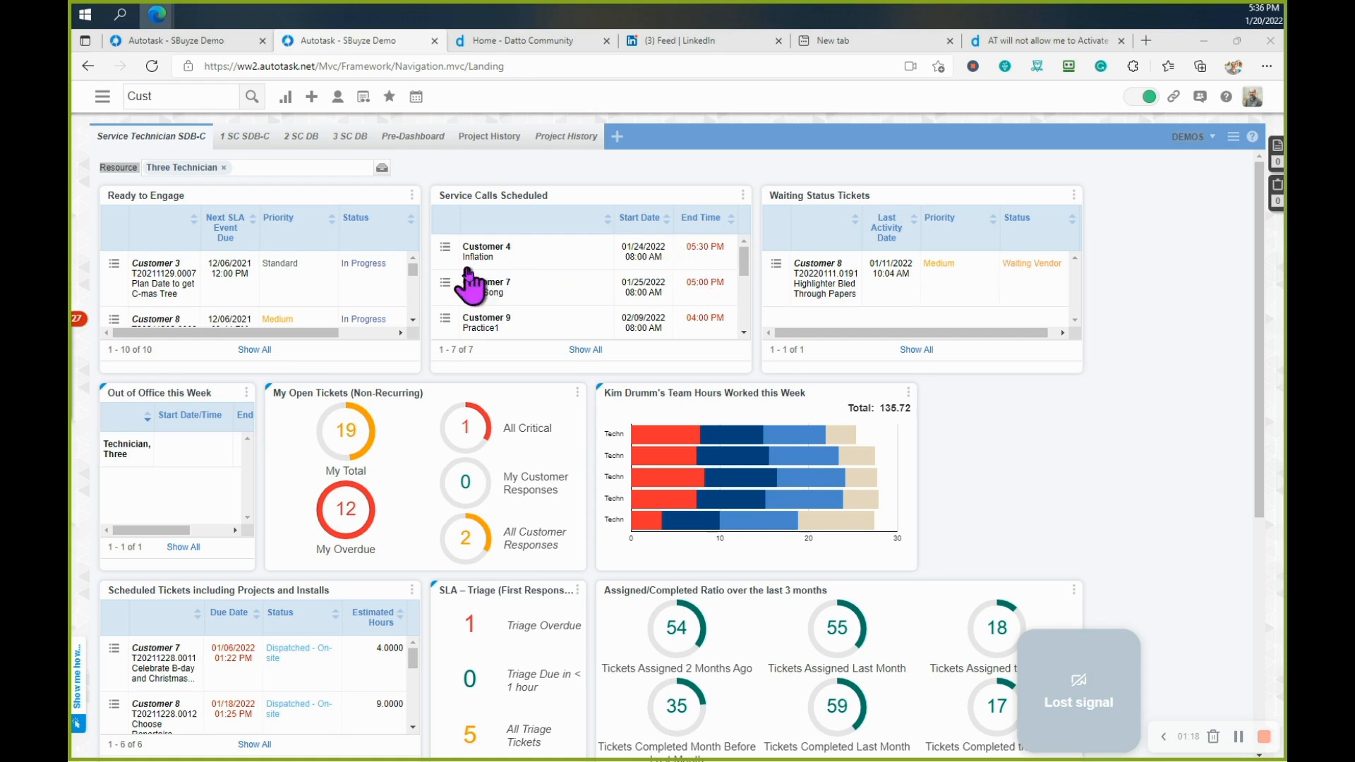
mouse_move(531, 281)
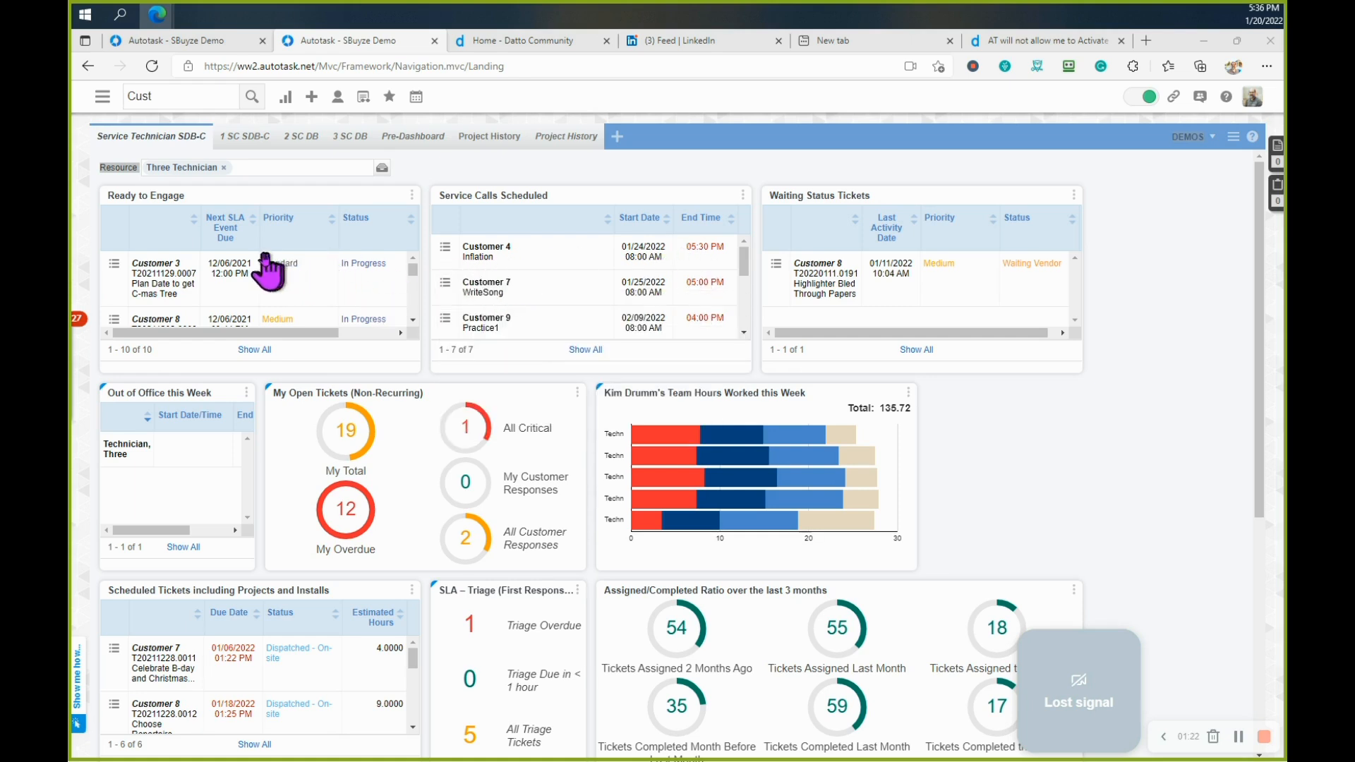
mouse_move(233, 291)
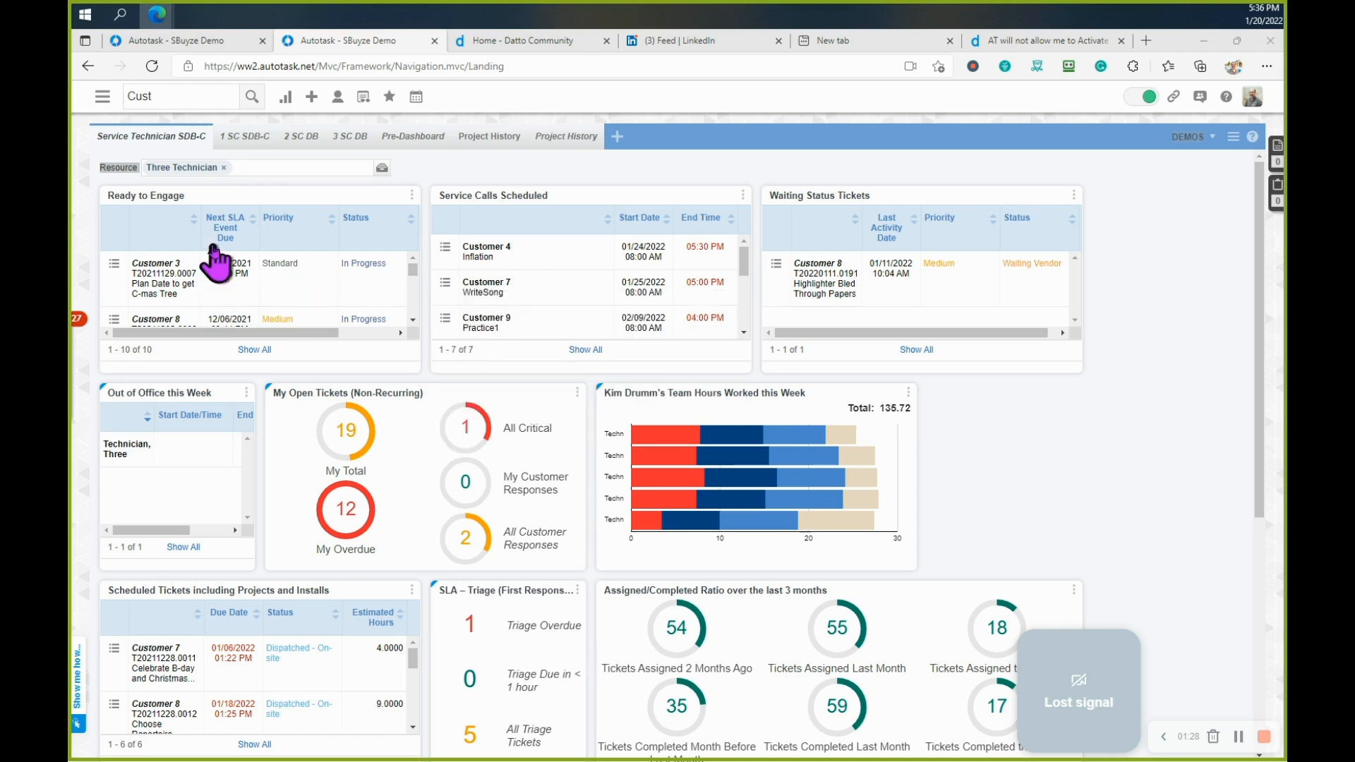
mouse_move(225, 327)
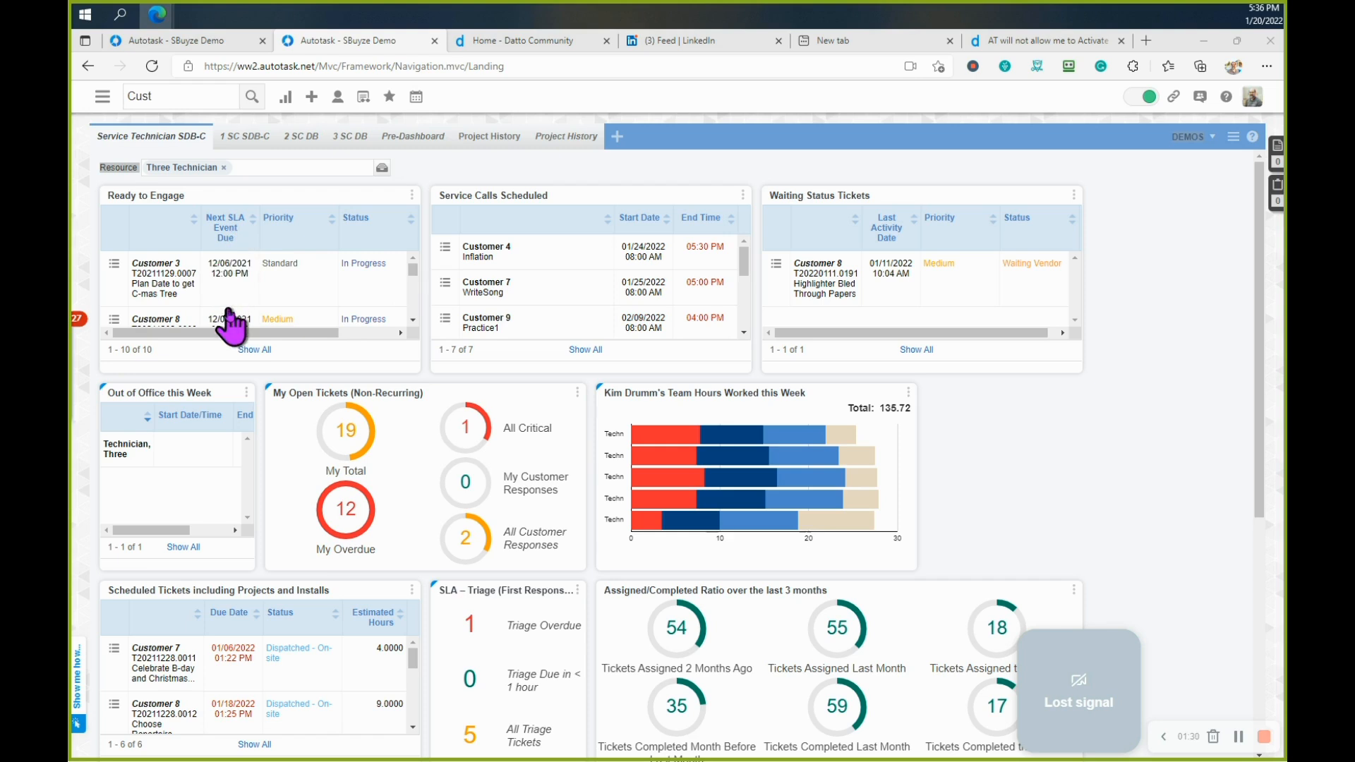
mouse_move(226, 281)
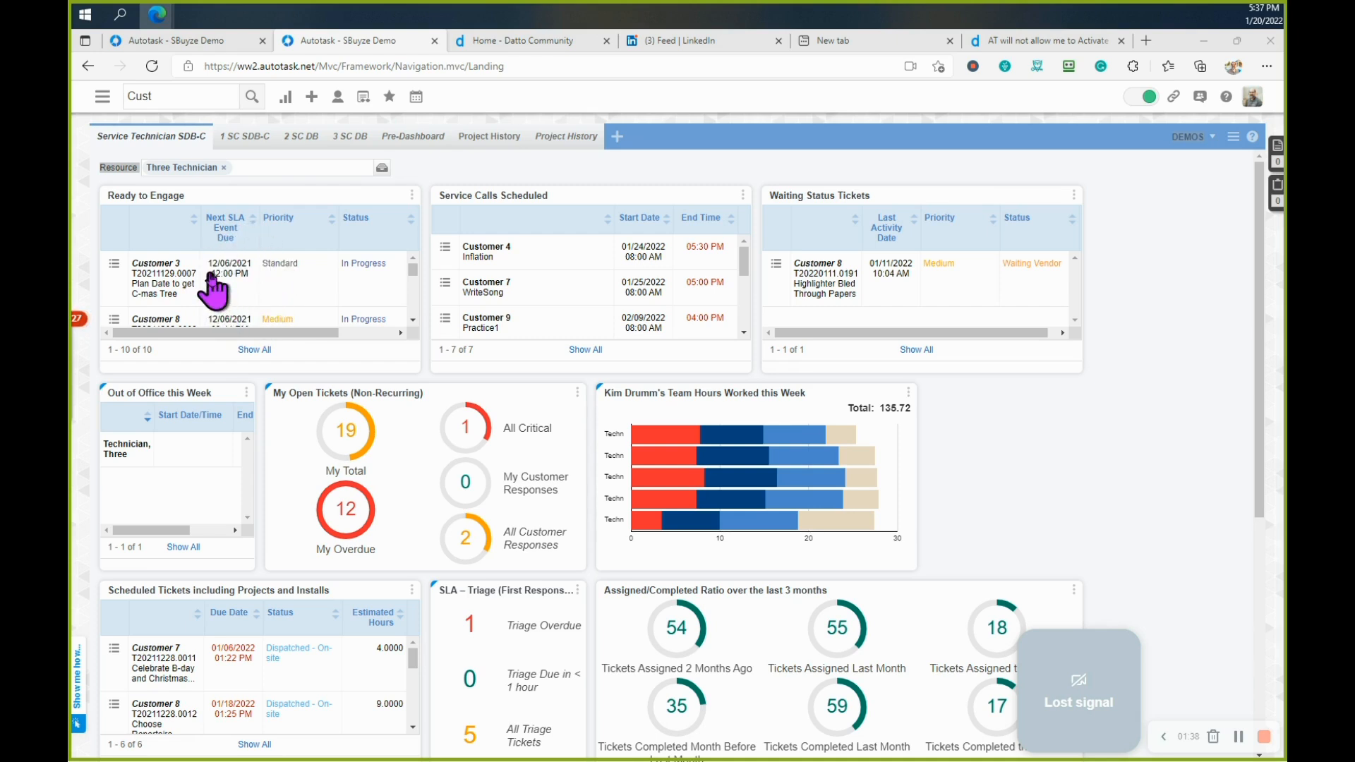
mouse_move(212, 322)
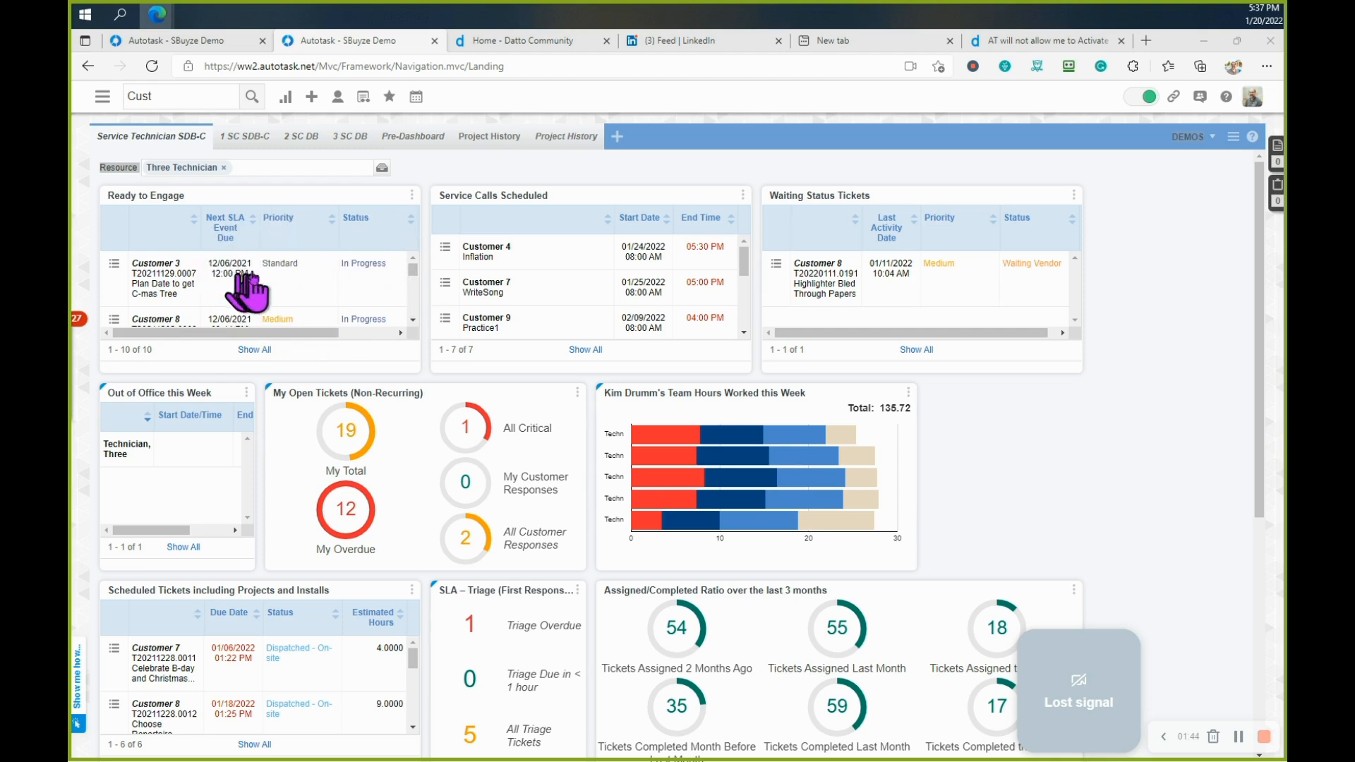
mouse_move(796, 308)
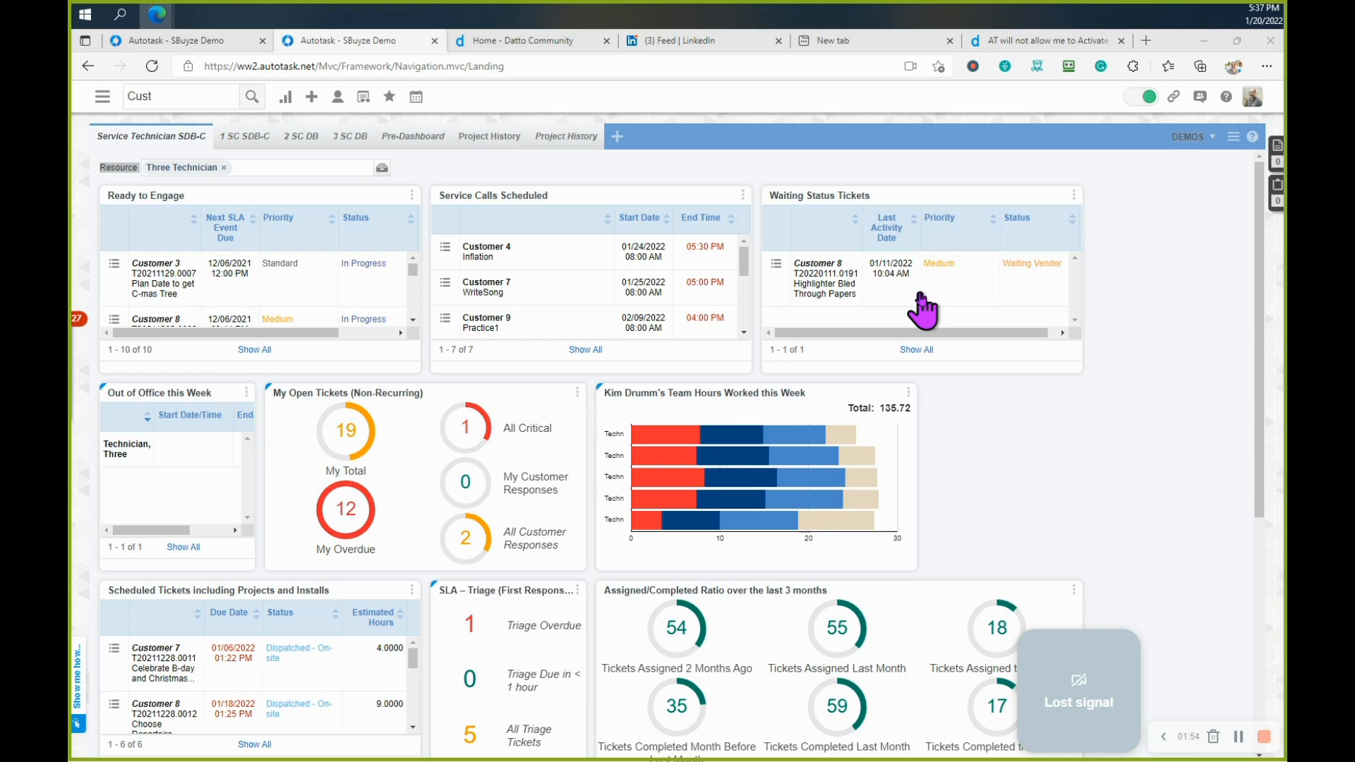
mouse_move(898, 282)
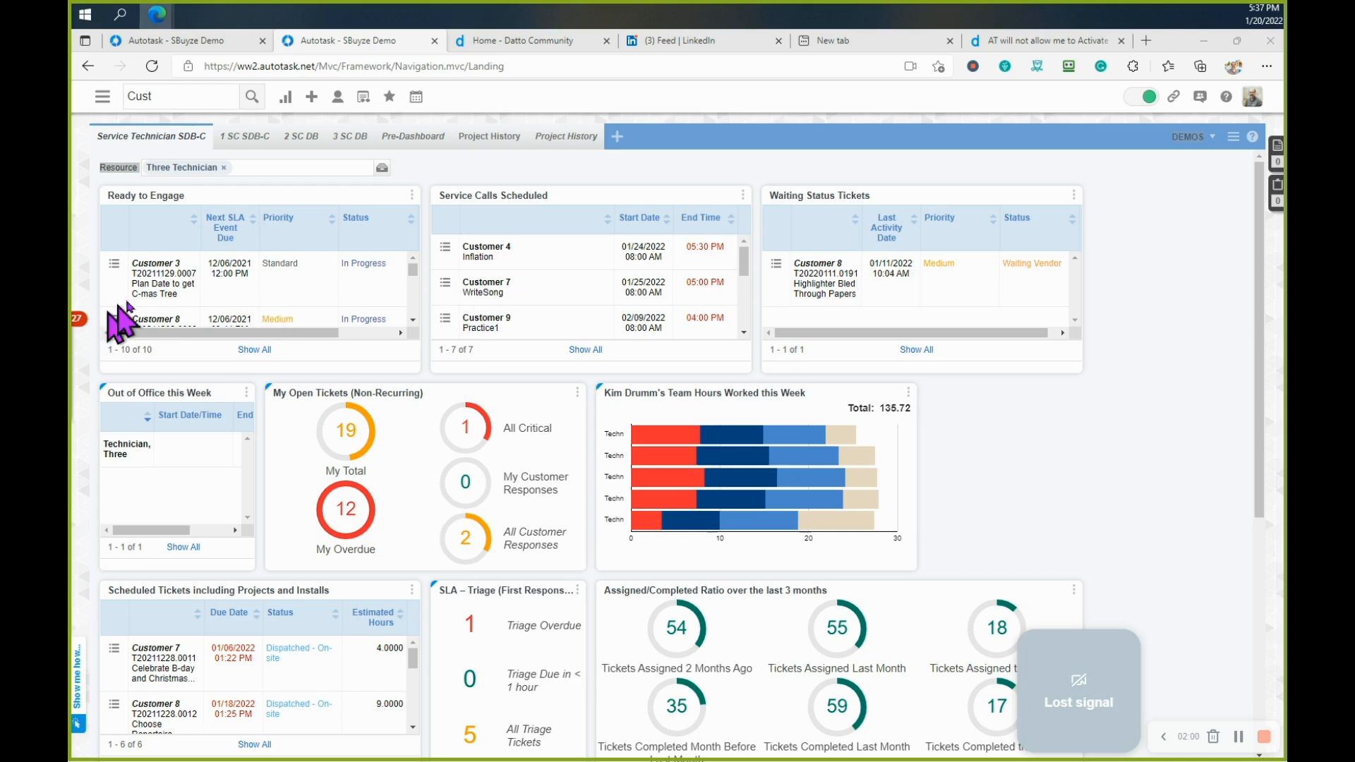
mouse_move(175, 291)
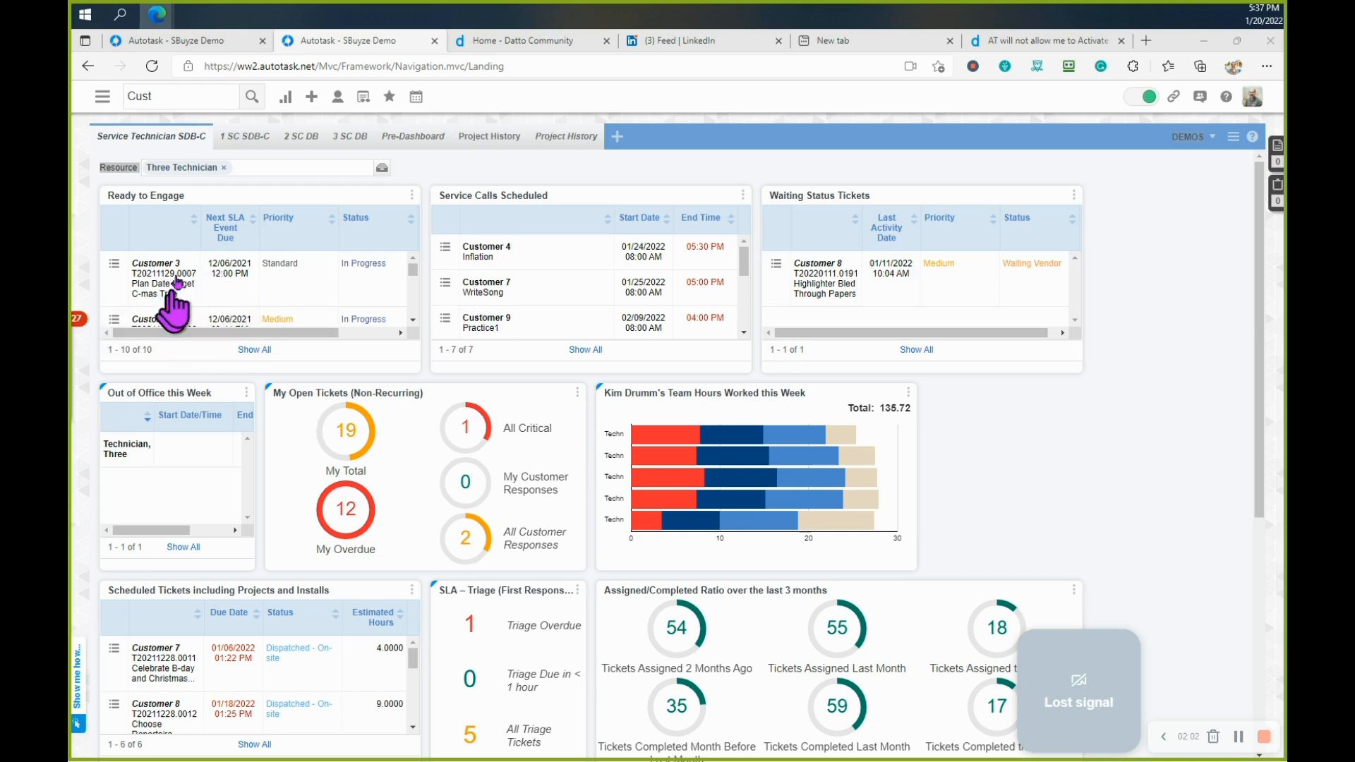
mouse_move(226, 336)
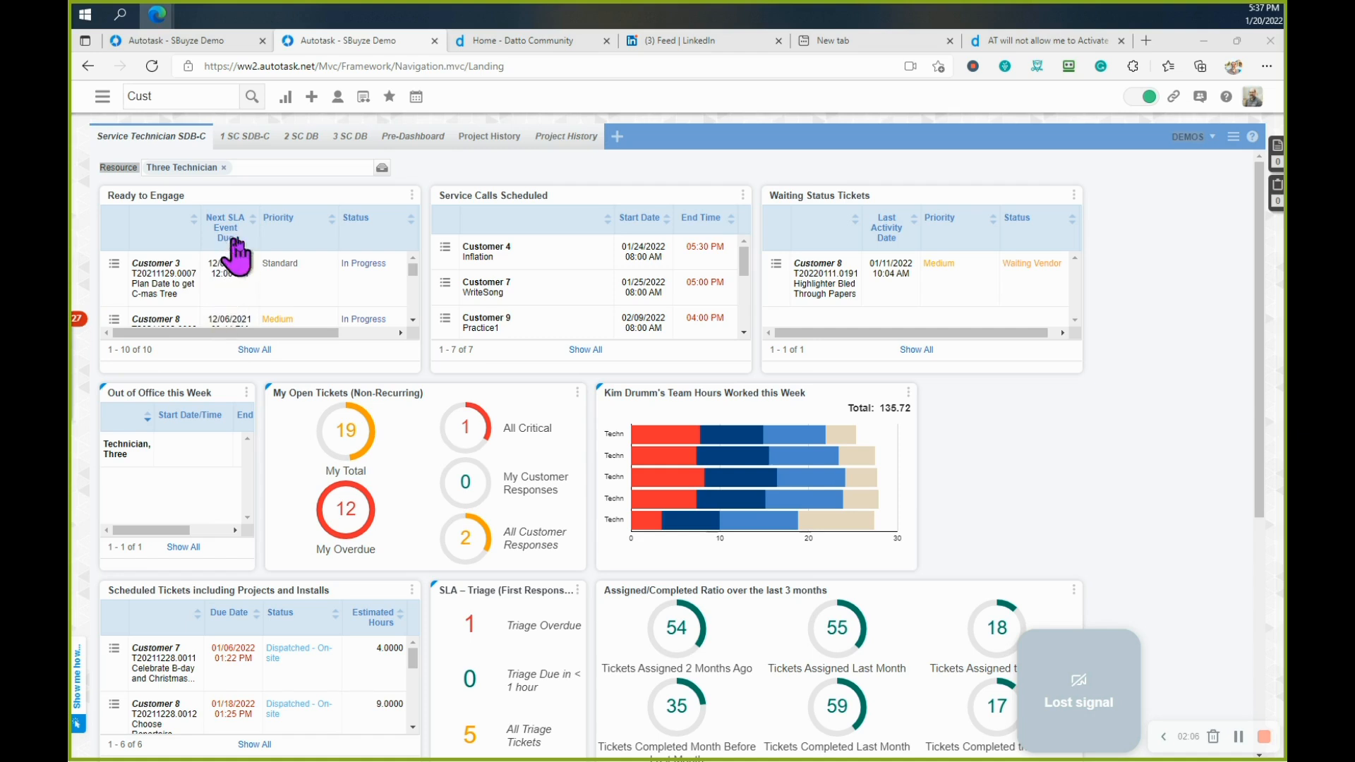
mouse_move(322, 198)
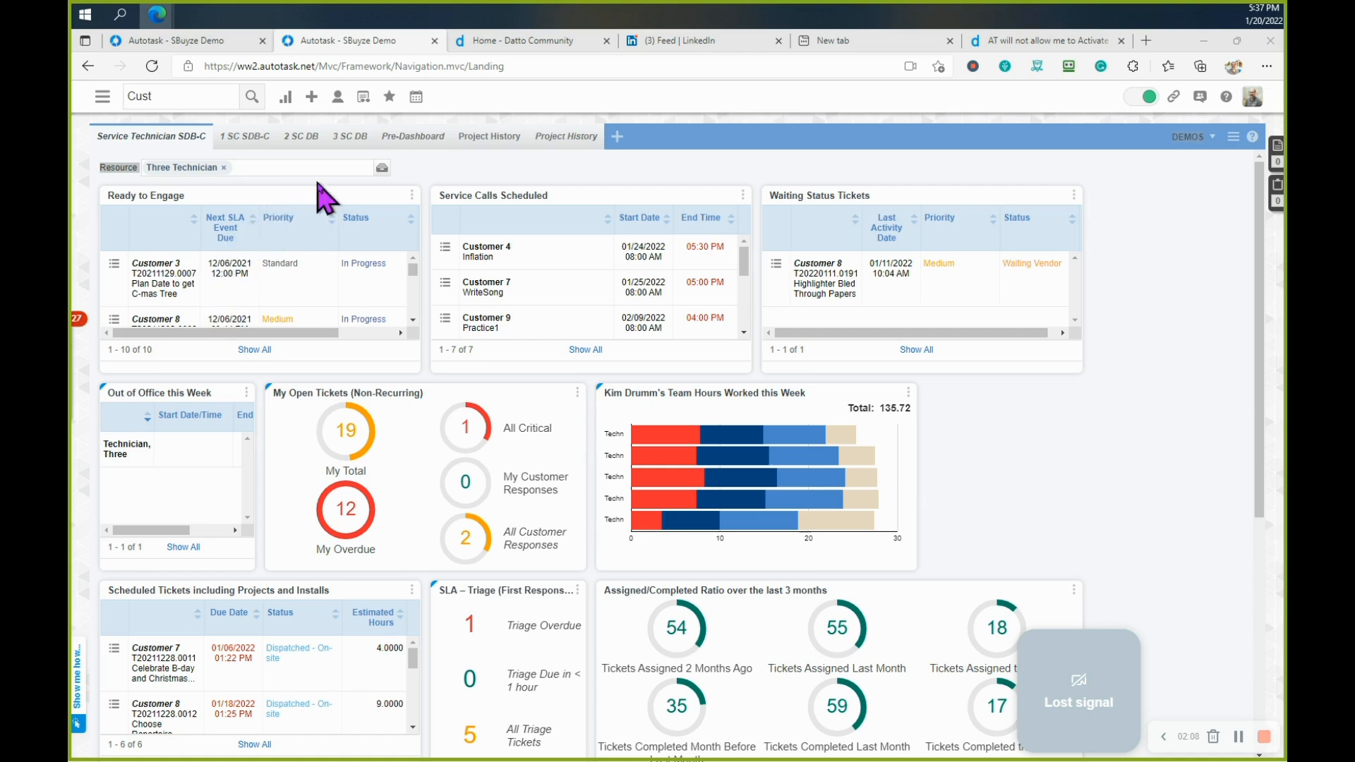
Step: Show the January 2022 mini calendar from the top toolbar
left_click(415, 96)
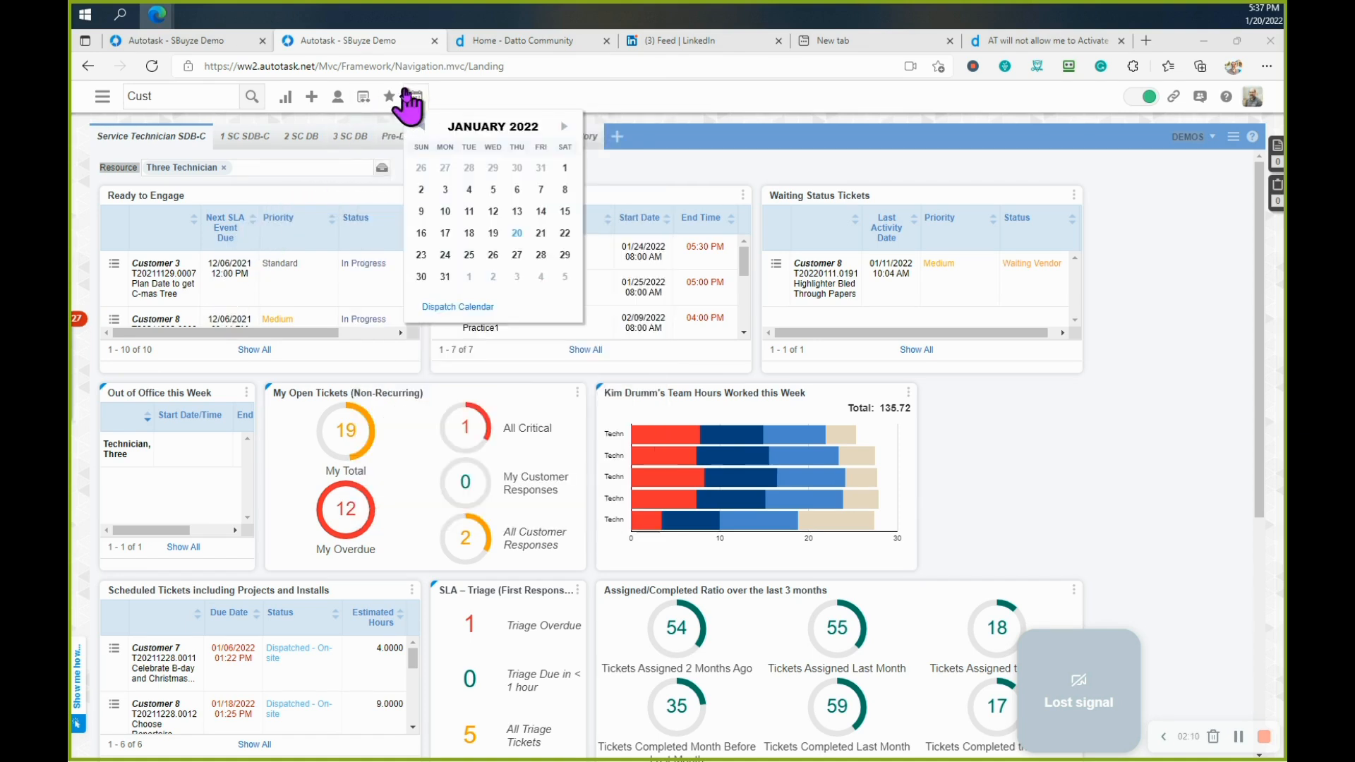
left_click(389, 96)
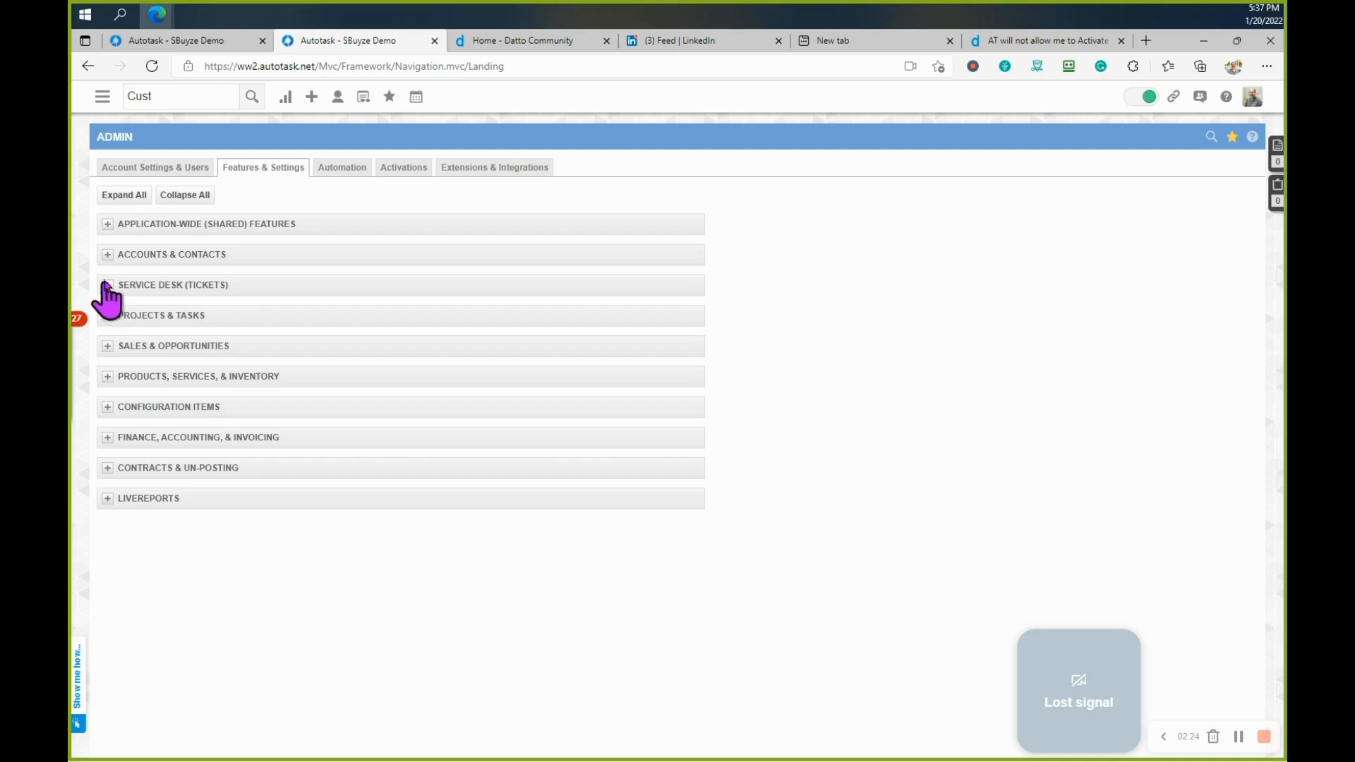
mouse_move(494, 170)
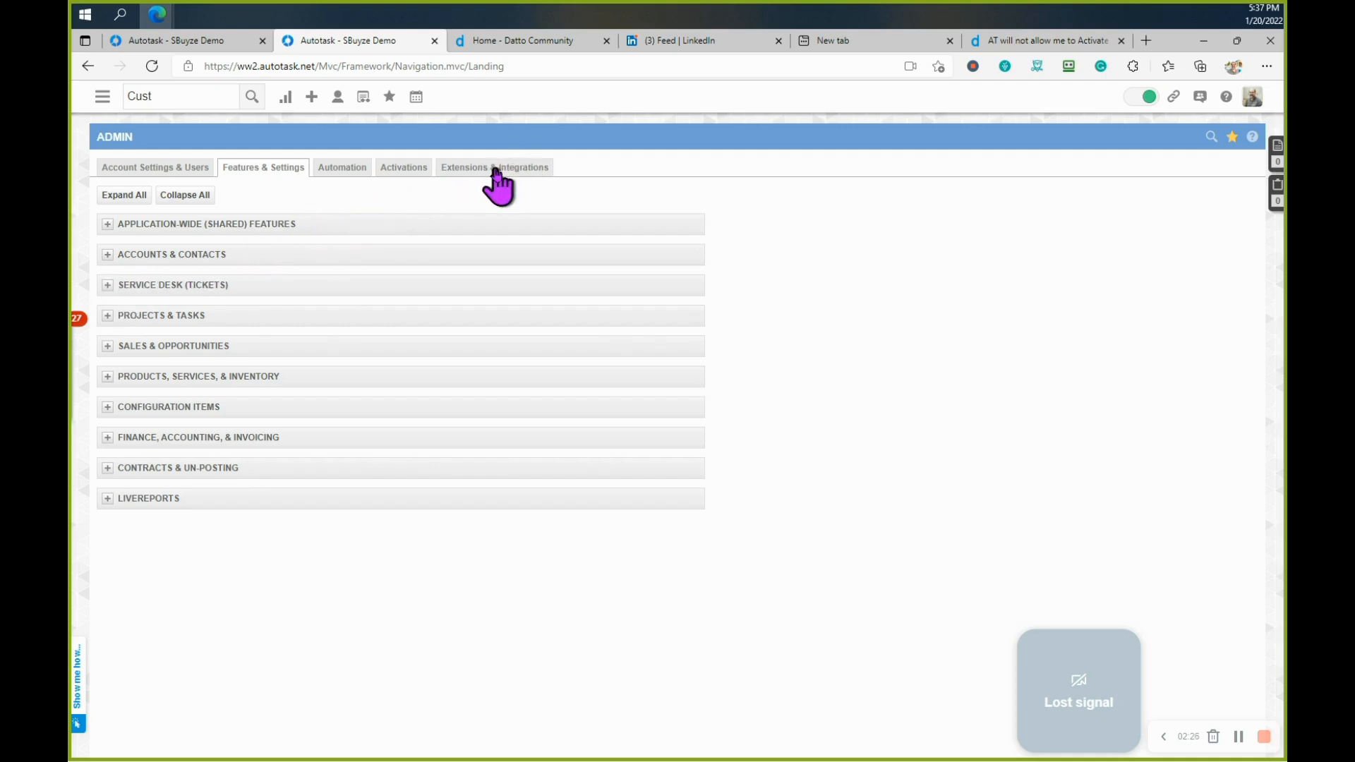
Step: Reach the Client Portal Manage Clients list under Extensions & Integrations
left_click(494, 166)
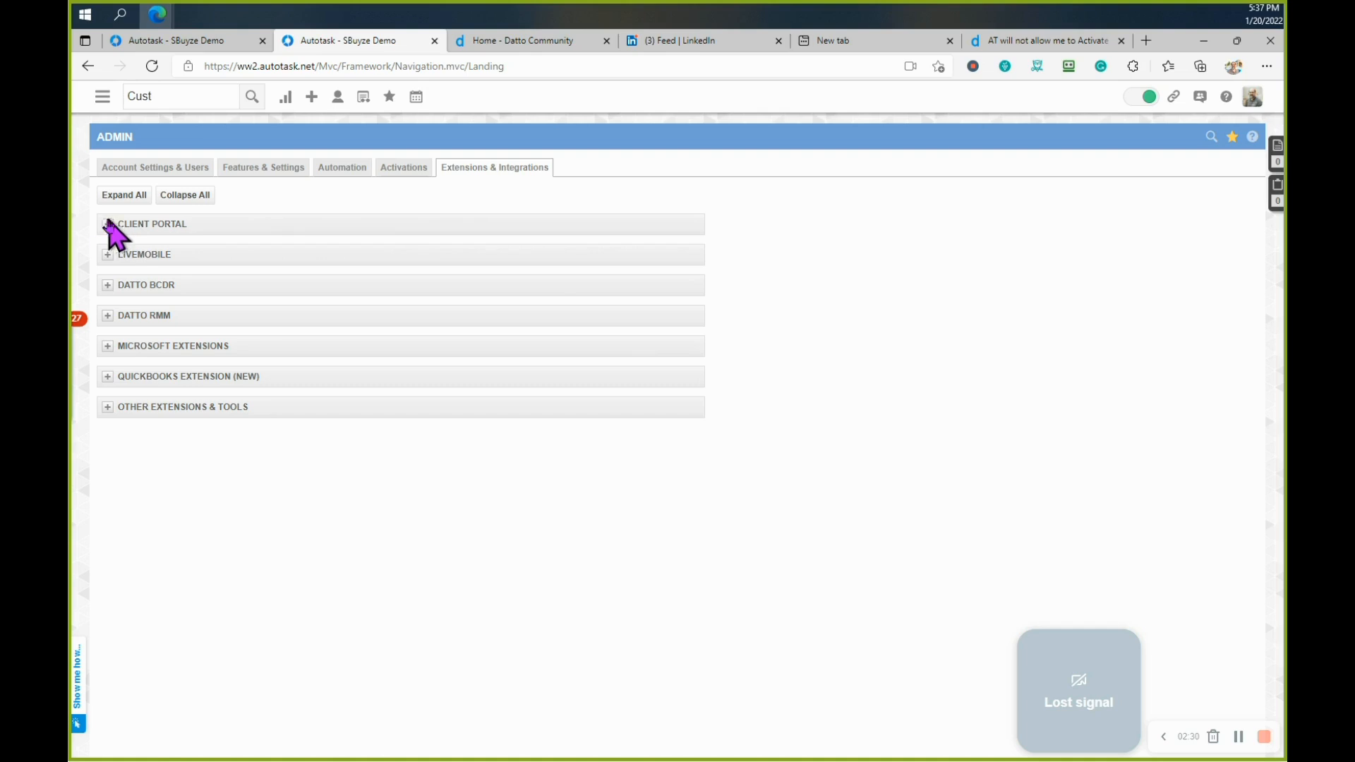
left_click(108, 223)
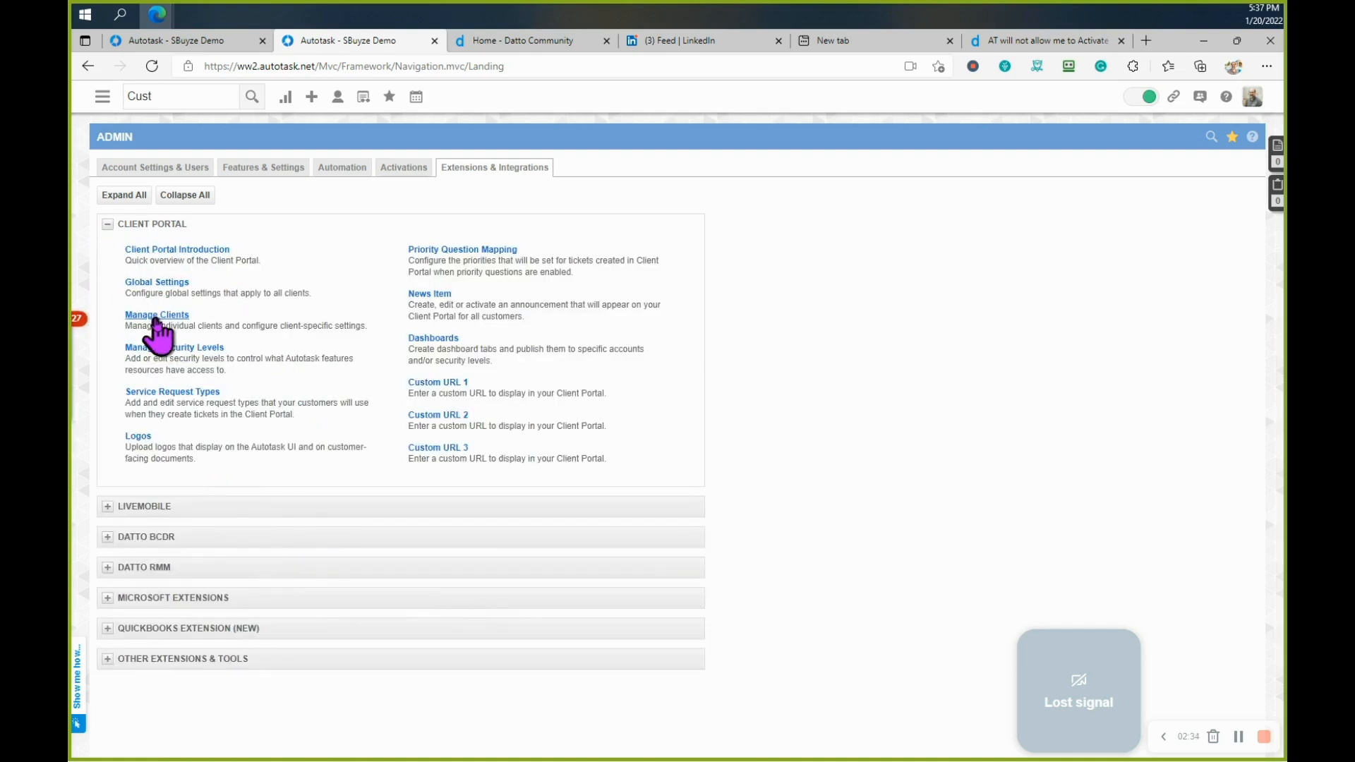
left_click(157, 315)
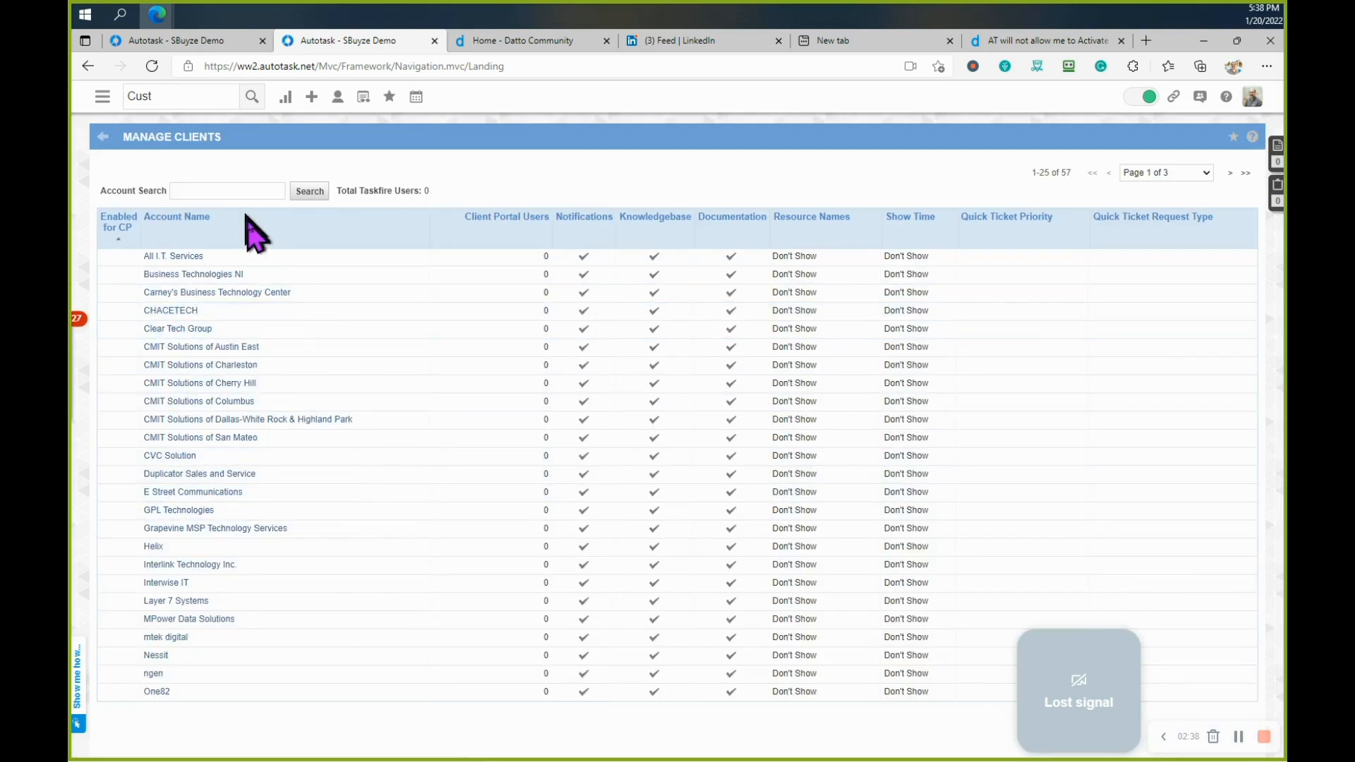
Step: Filter the Manage Clients account list by 'cu' to show the Customer accounts
left_click(227, 190)
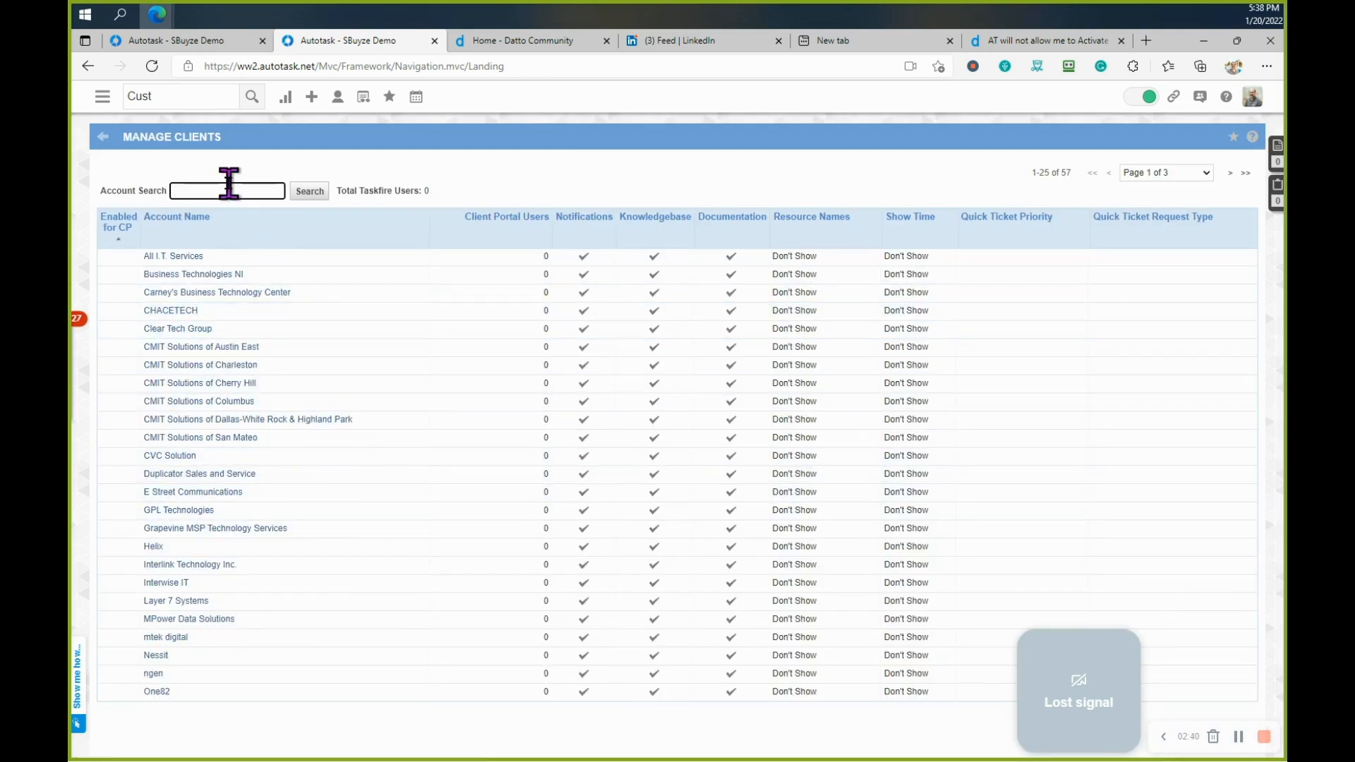
type("cust")
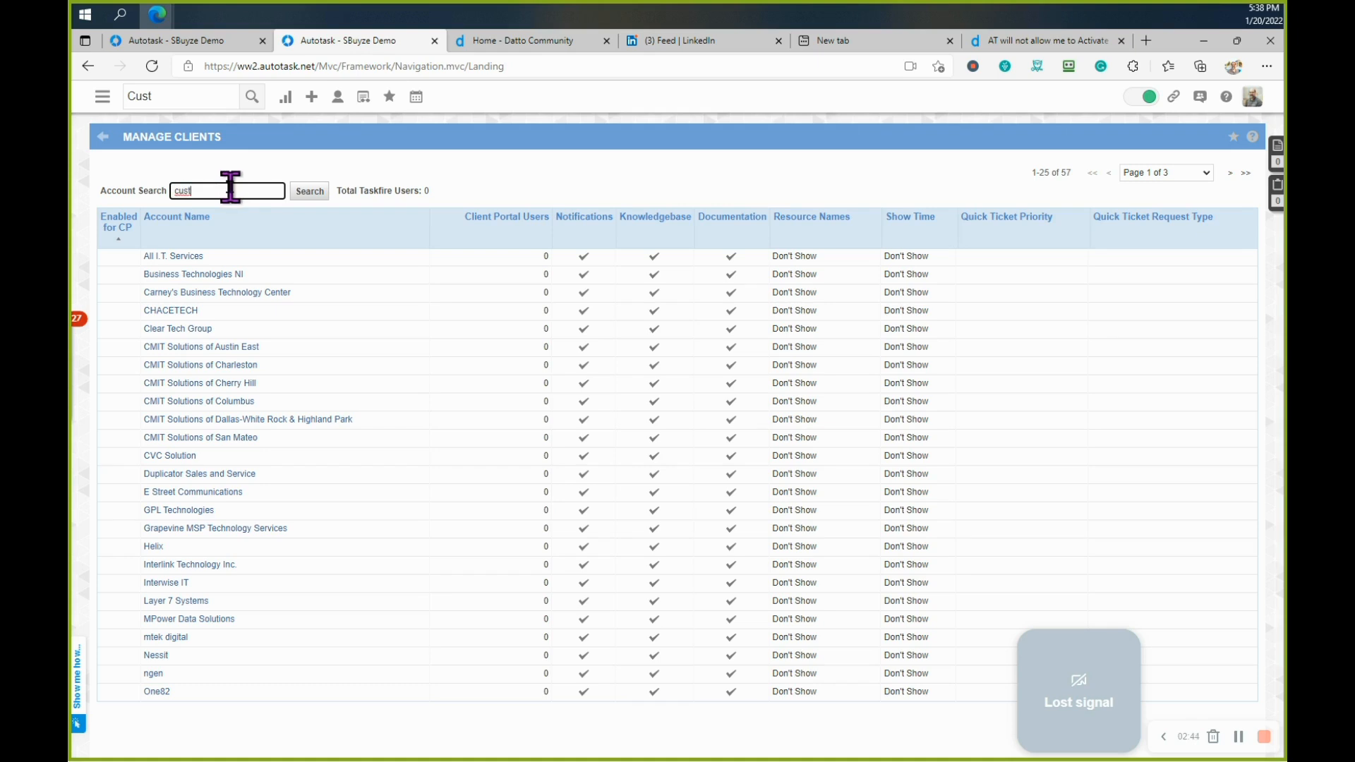
left_click(308, 192)
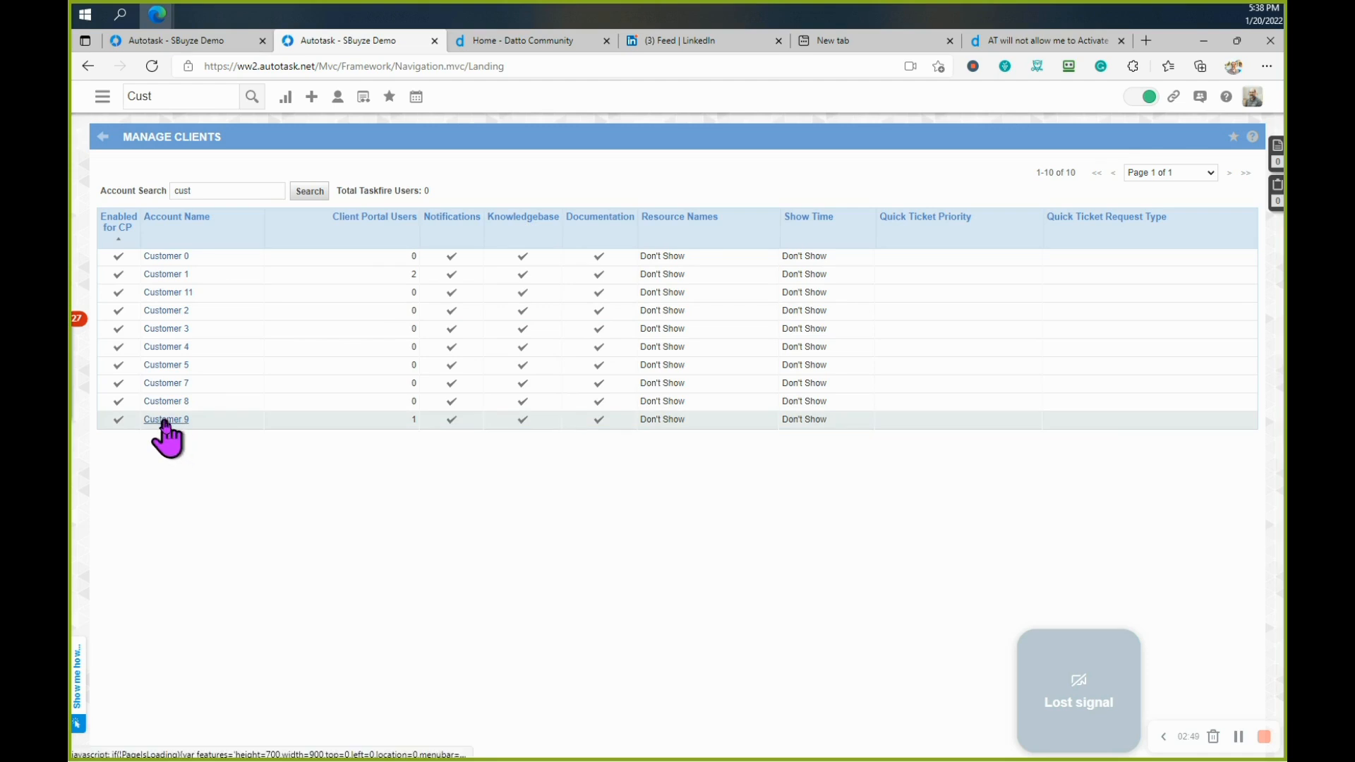
Step: View Customer 9's client portal detail down to its Manage Users for This Client list
left_click(166, 419)
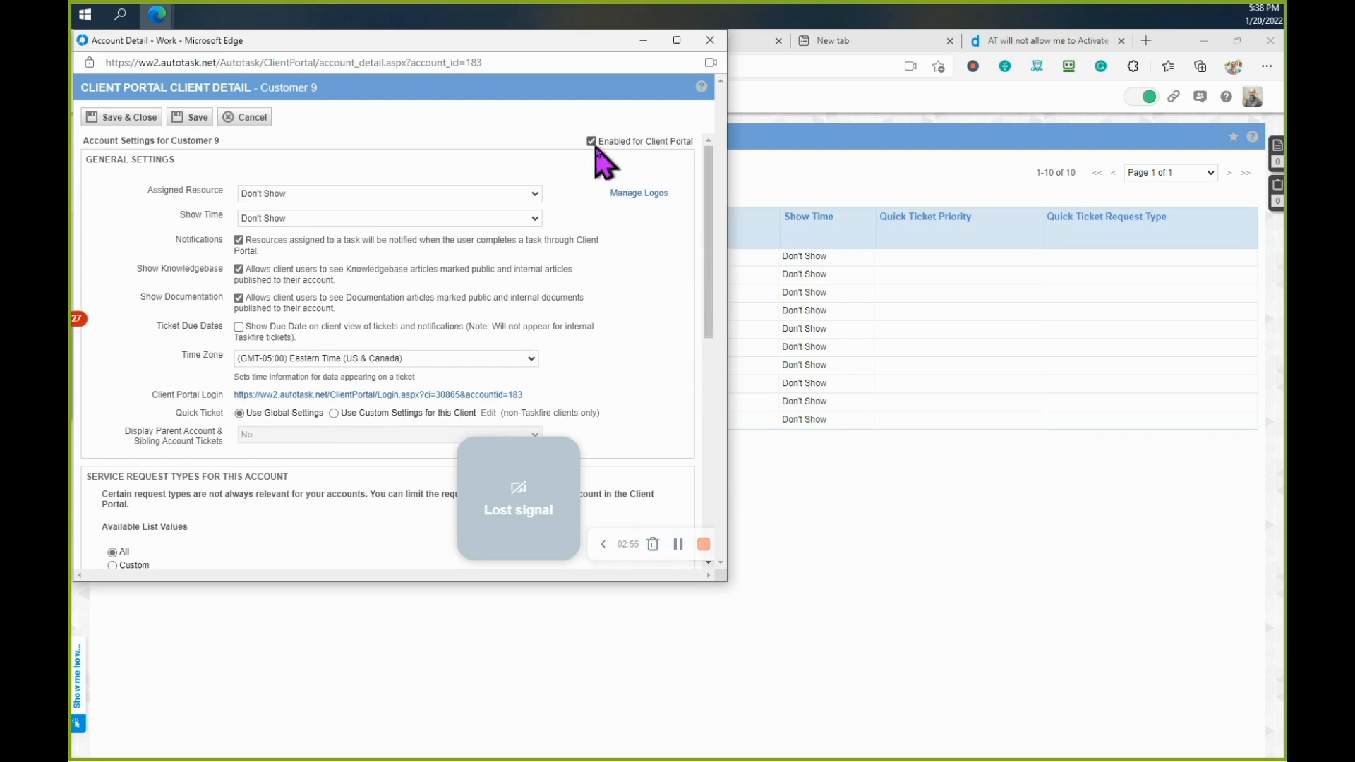
mouse_move(618, 169)
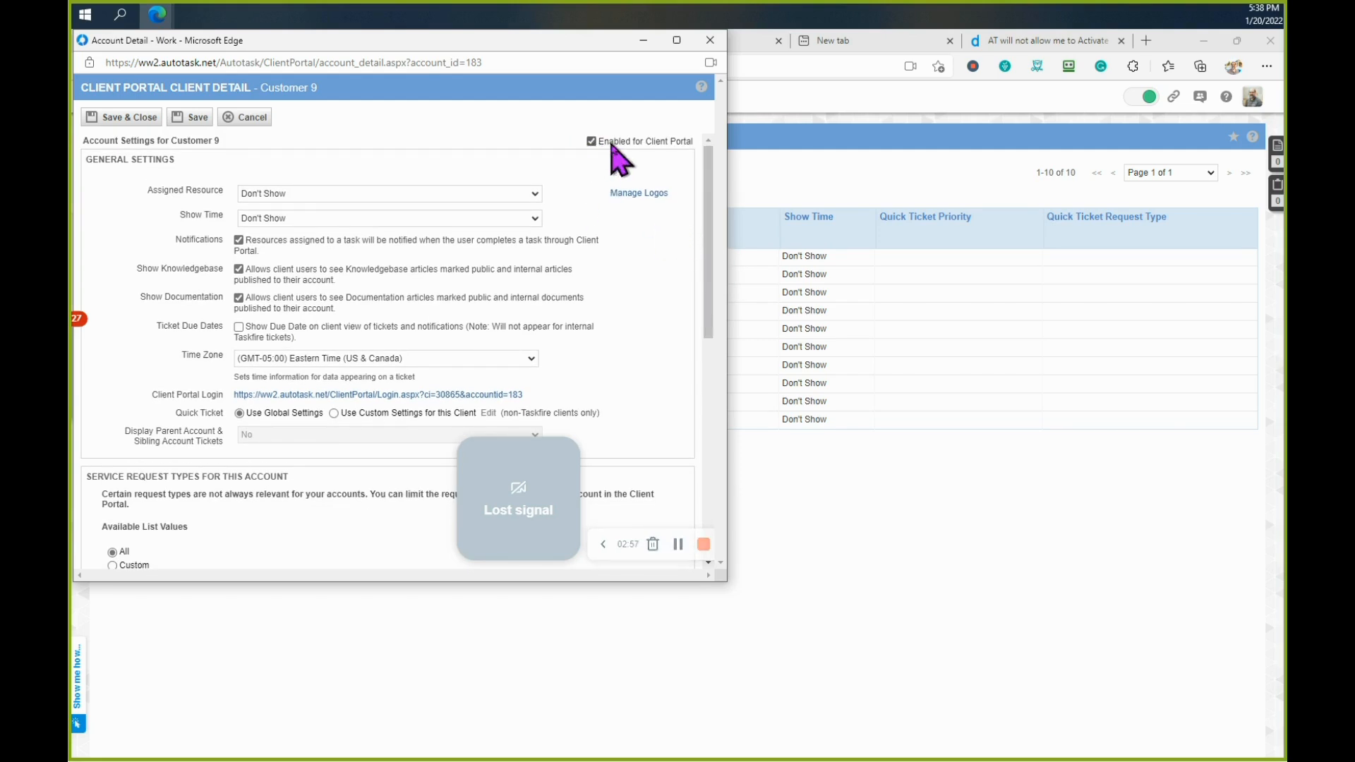
mouse_move(442, 229)
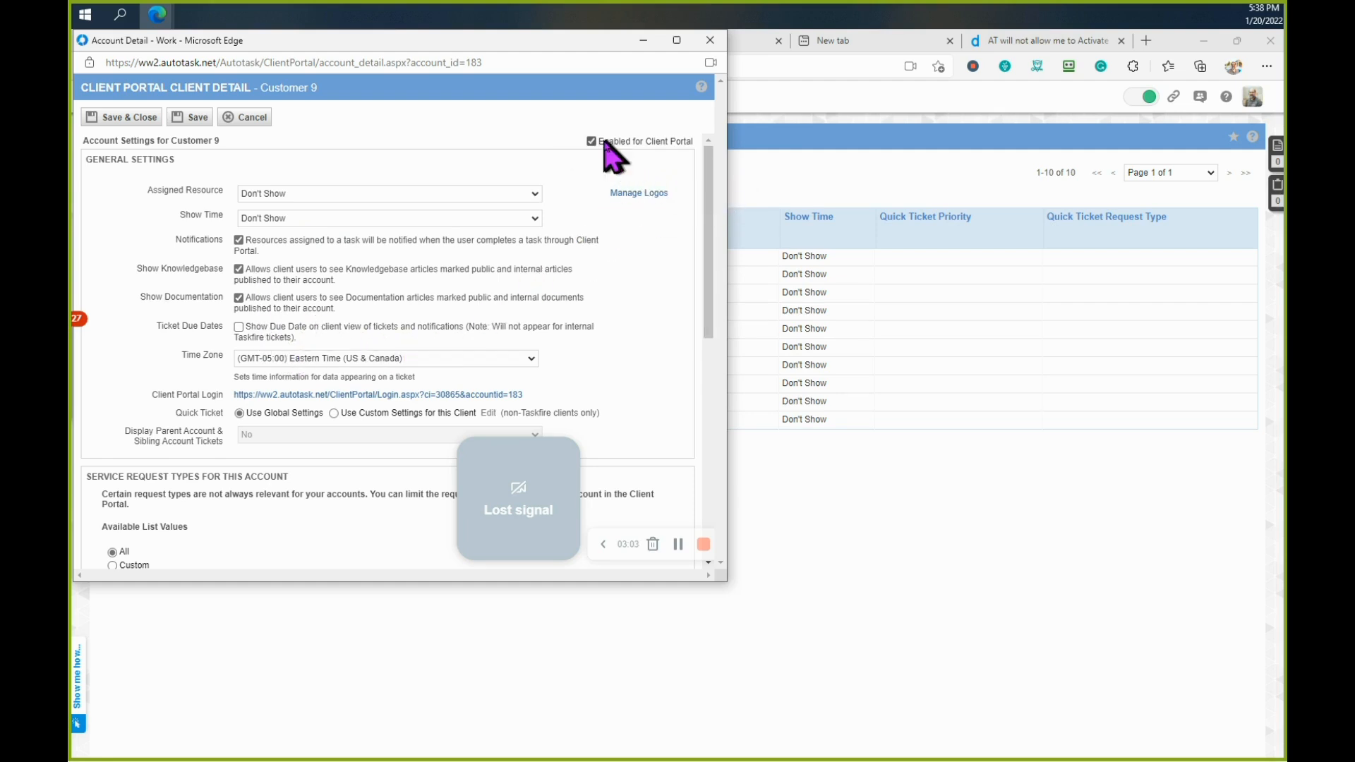
scroll("down", 3)
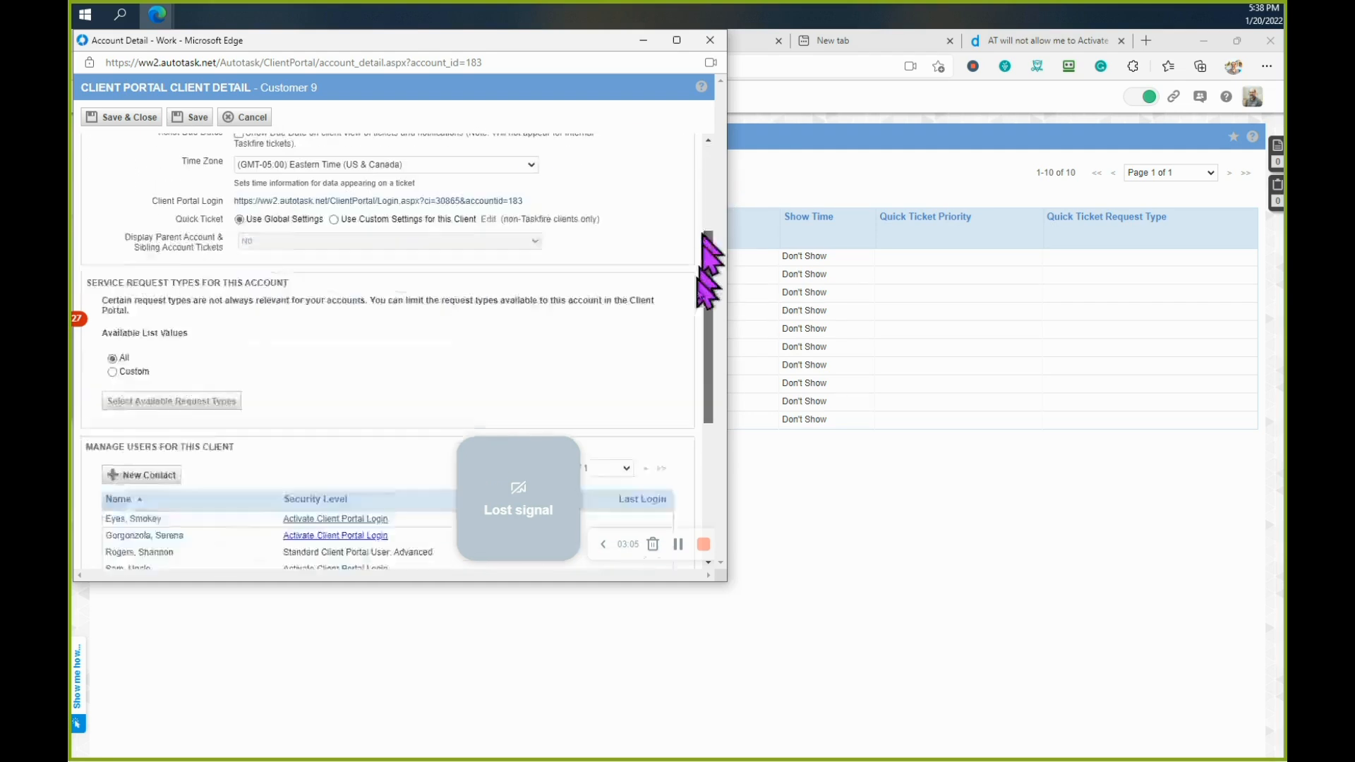
scroll("down", 3)
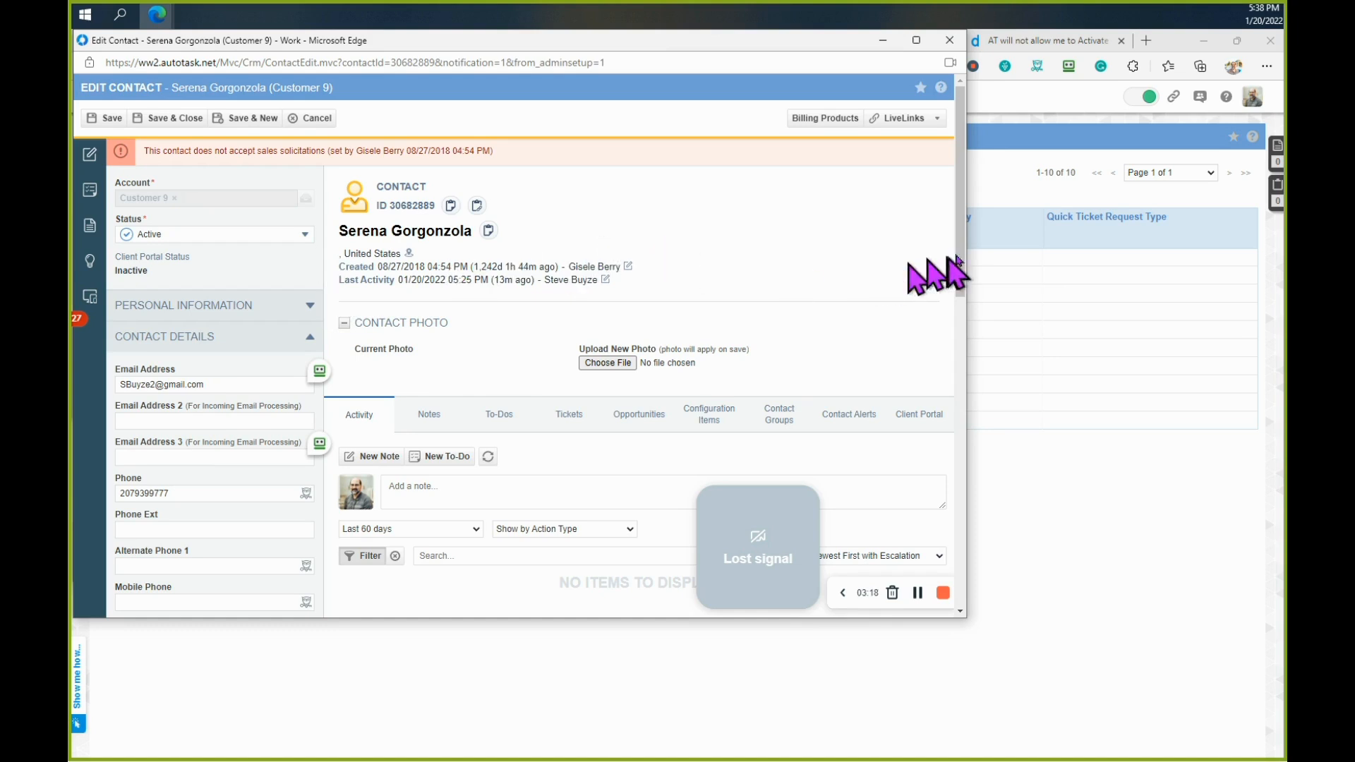
mouse_move(785, 203)
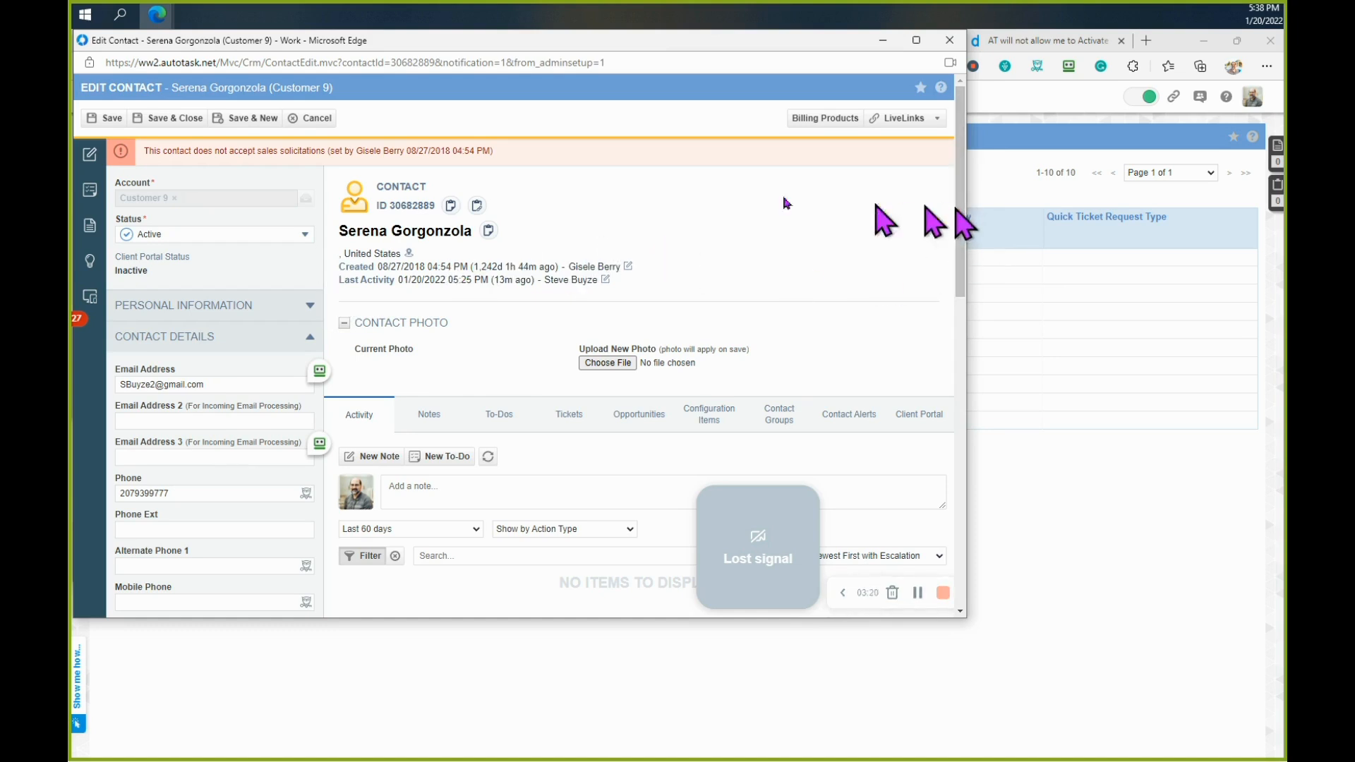
mouse_move(106, 251)
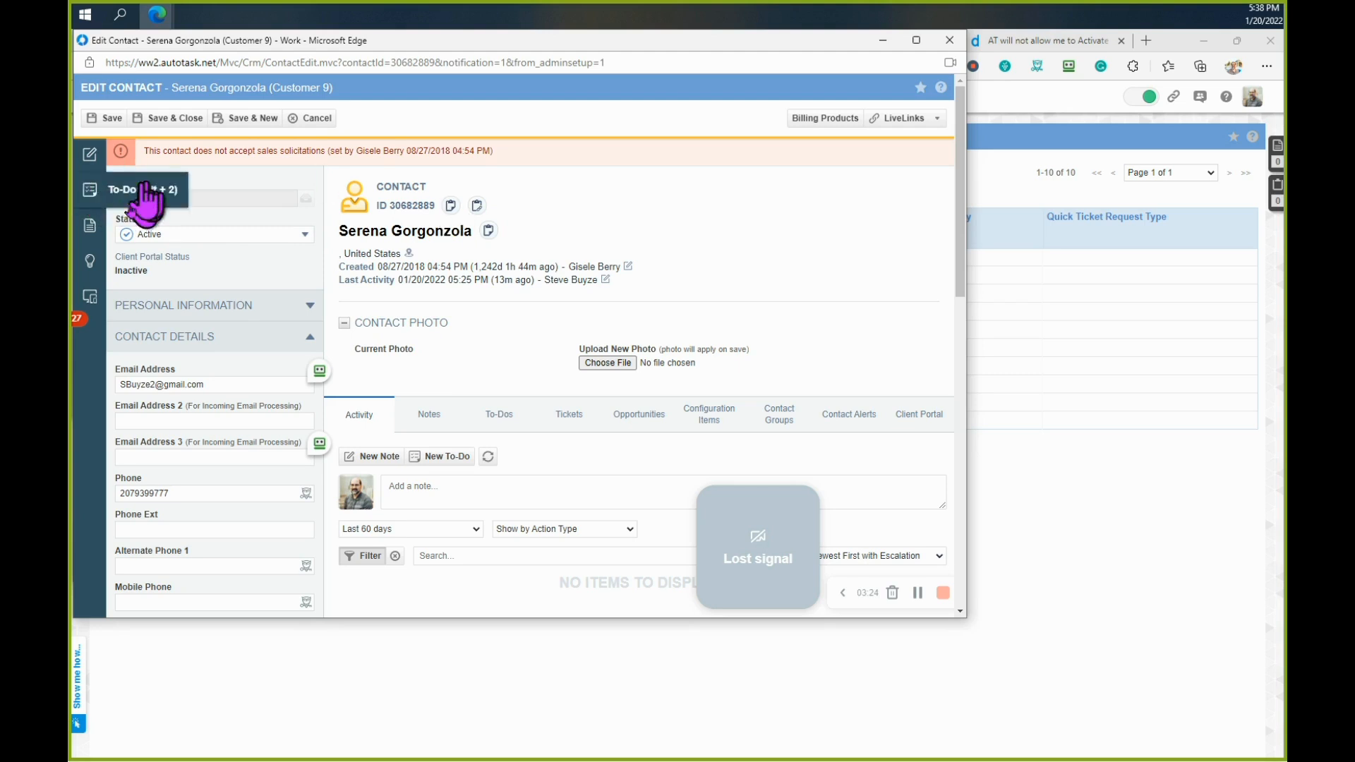
mouse_move(745, 257)
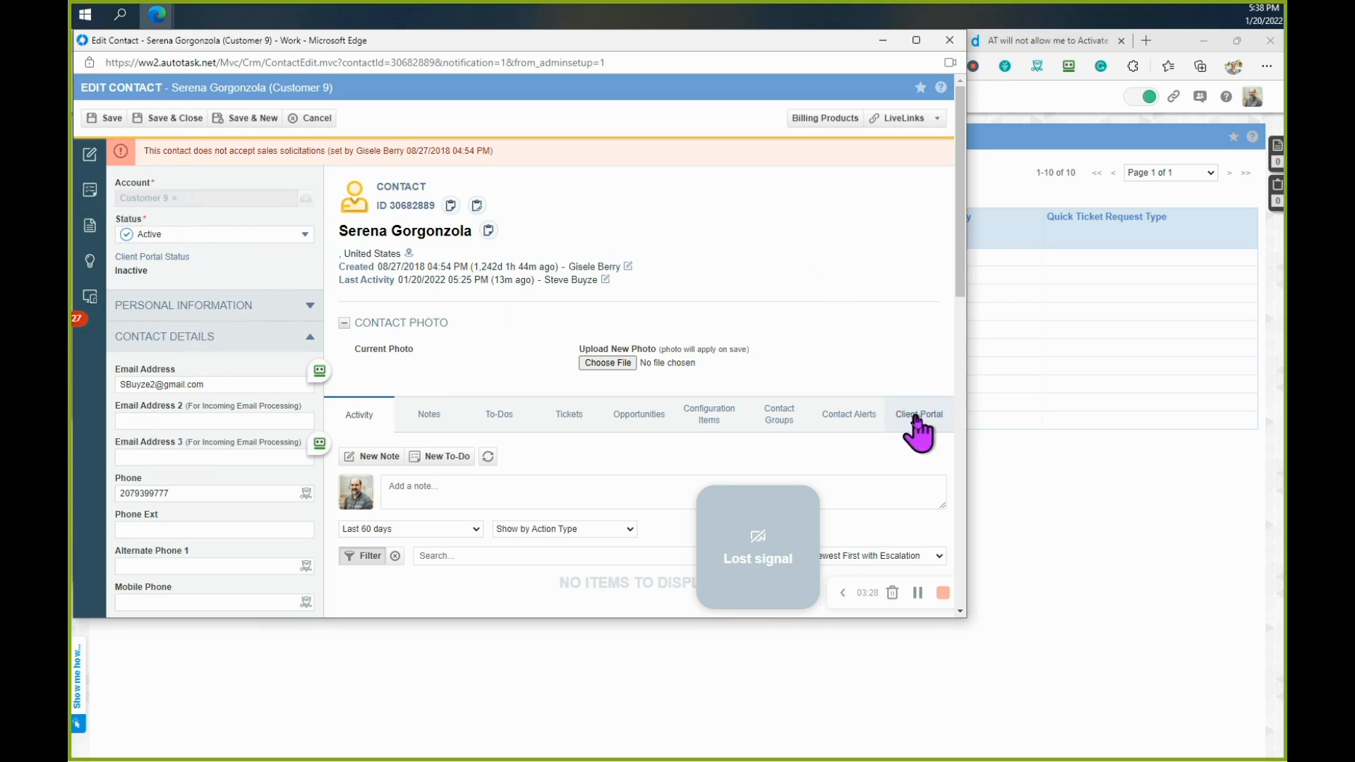
Step: Tick Activate Client Portal for Serena Gorgonzola, keeping the Manager security level
left_click(919, 415)
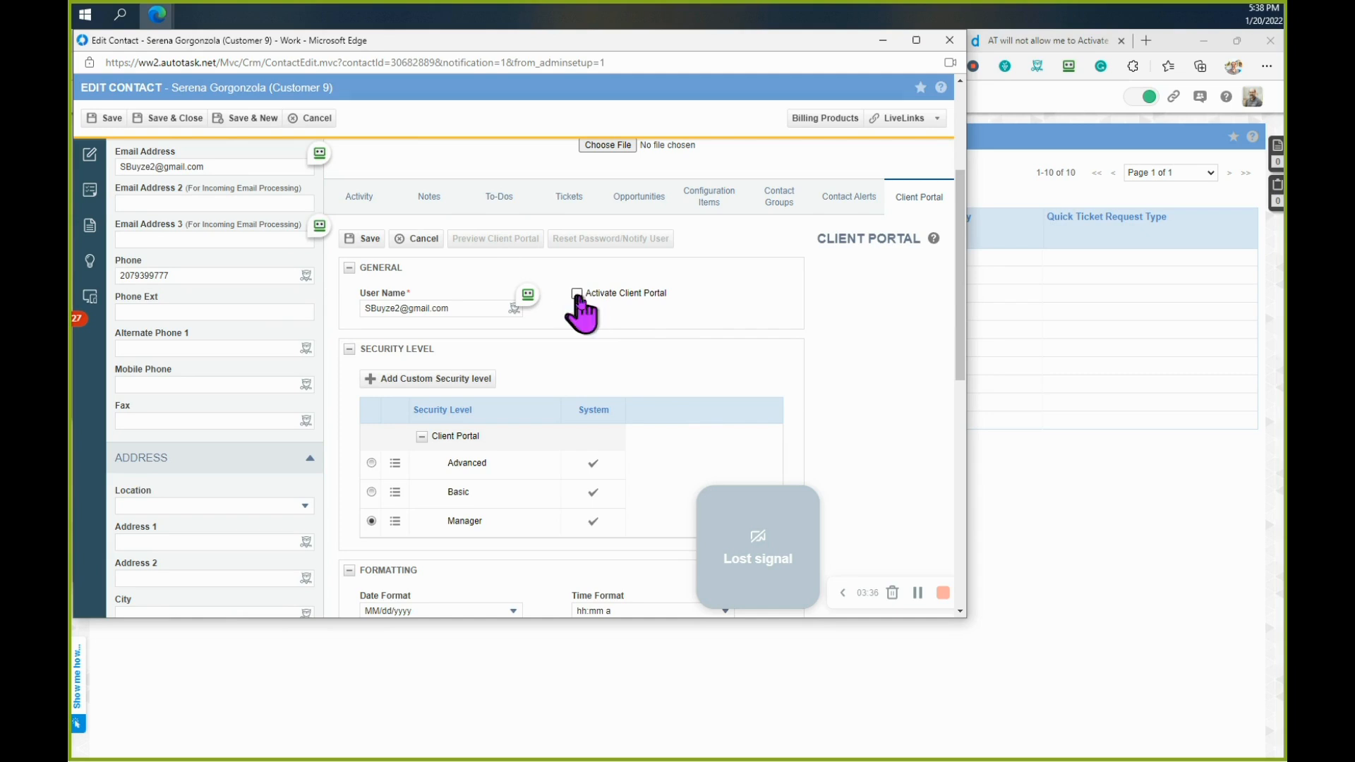
left_click(576, 294)
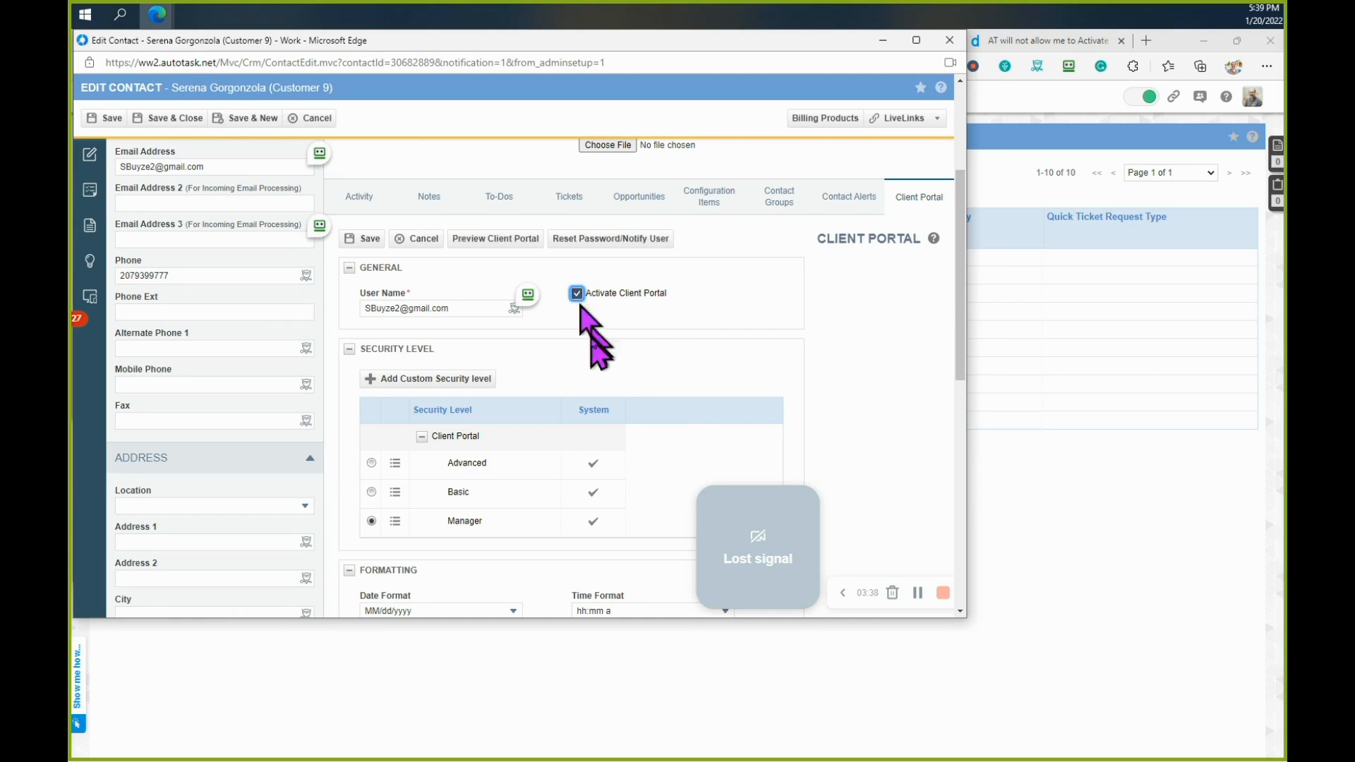
mouse_move(424, 307)
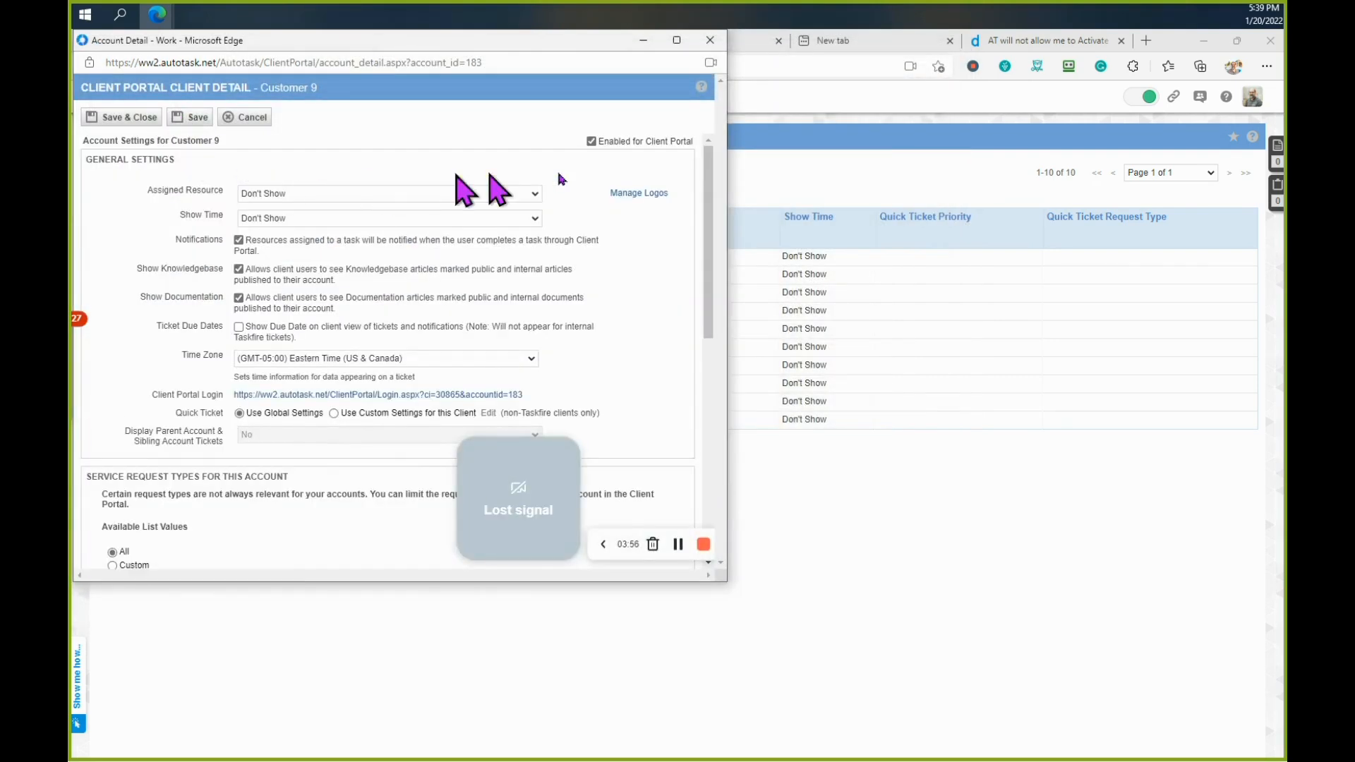
Step: Scroll to Customer 9's users list showing Serena Gorgonzola as Standard Client Portal User: Manager
scroll("down", 3)
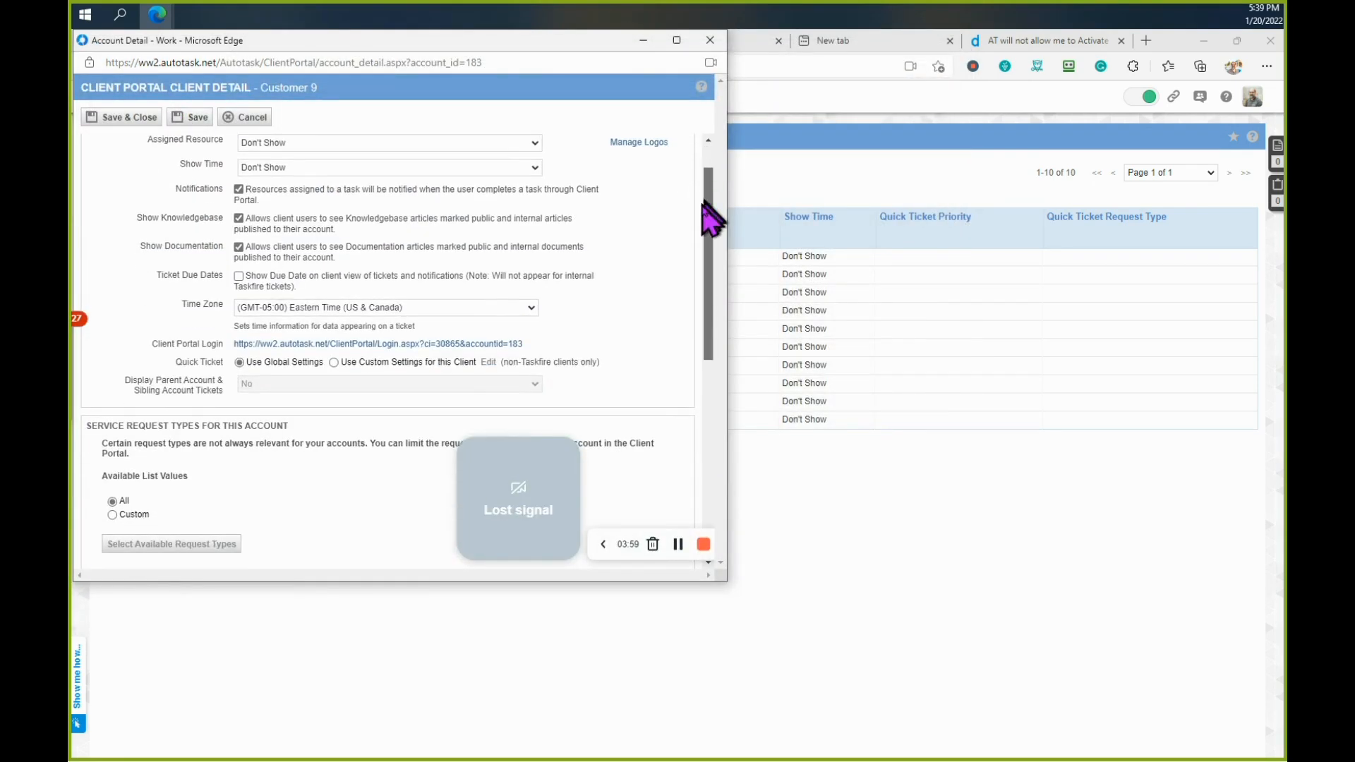
scroll("down", 3)
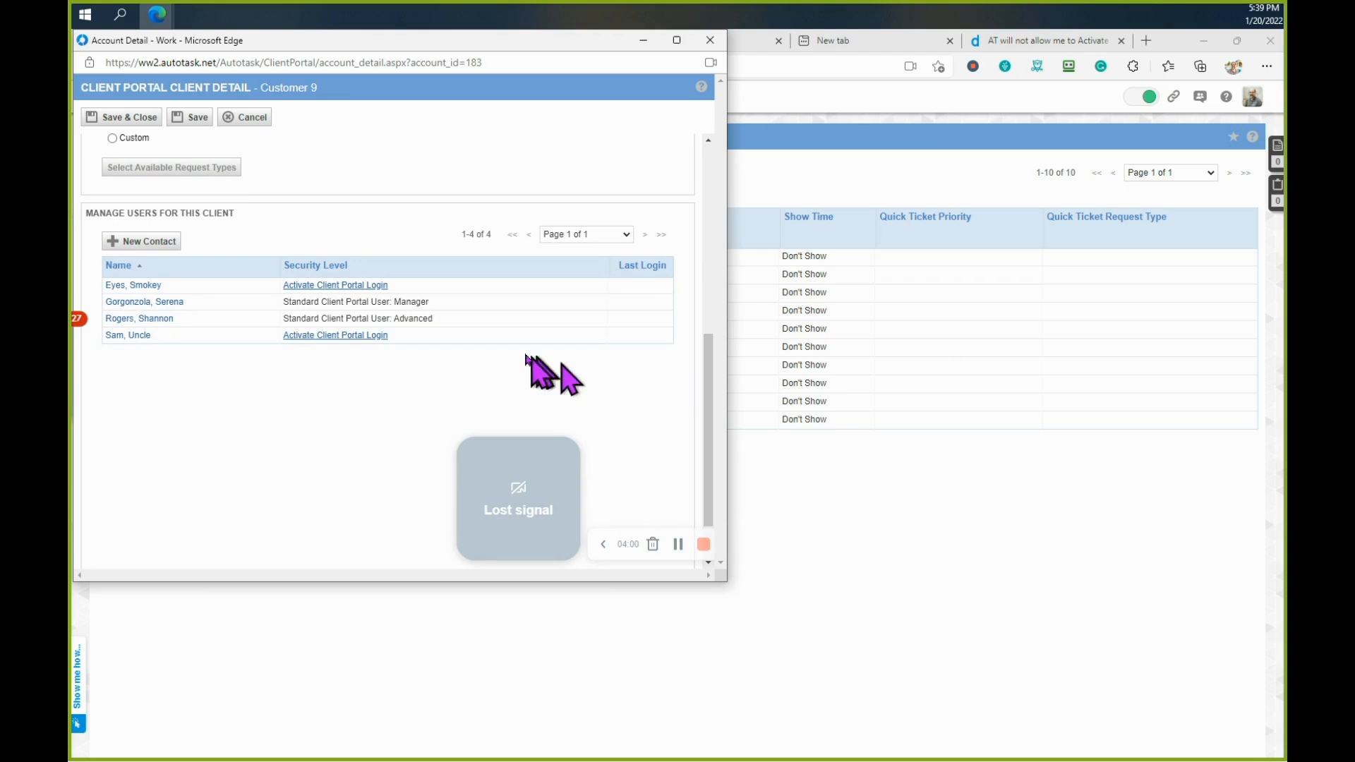
mouse_move(570, 332)
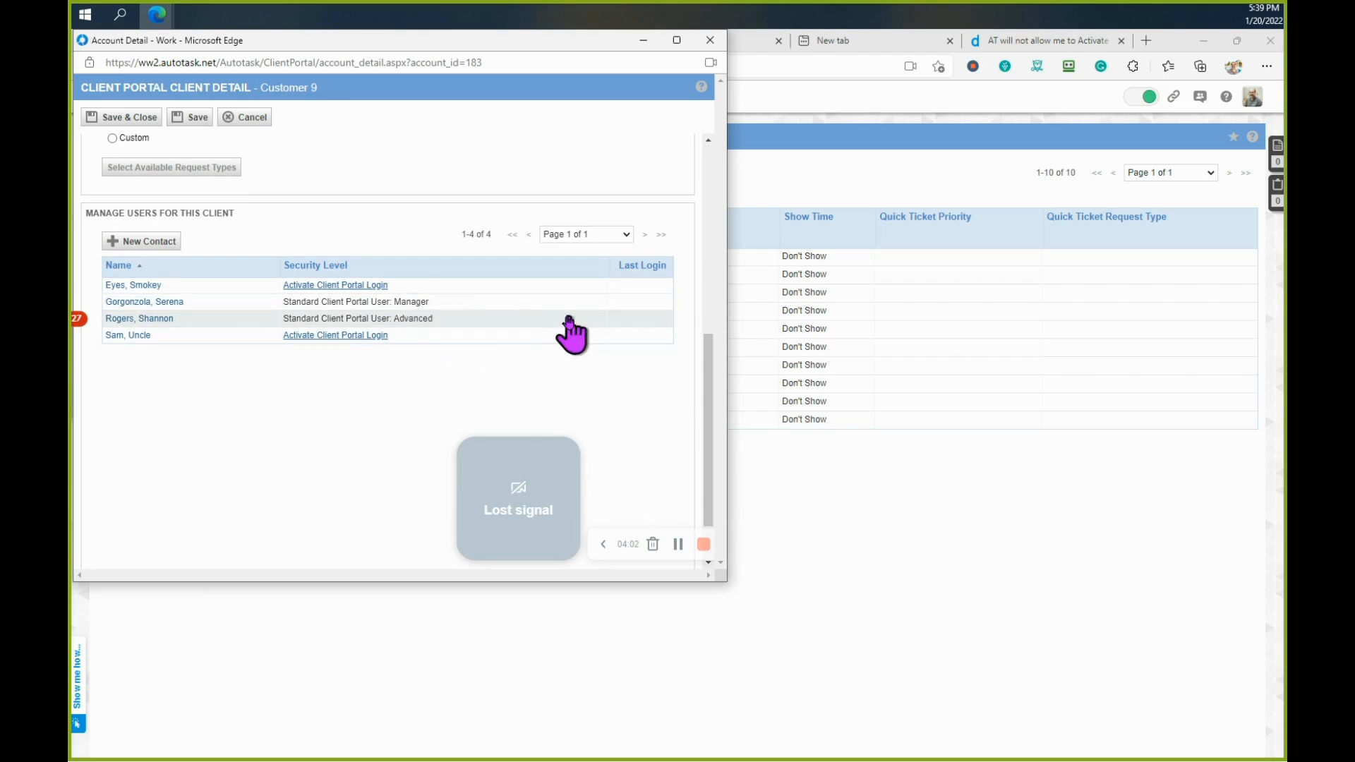
mouse_move(550, 291)
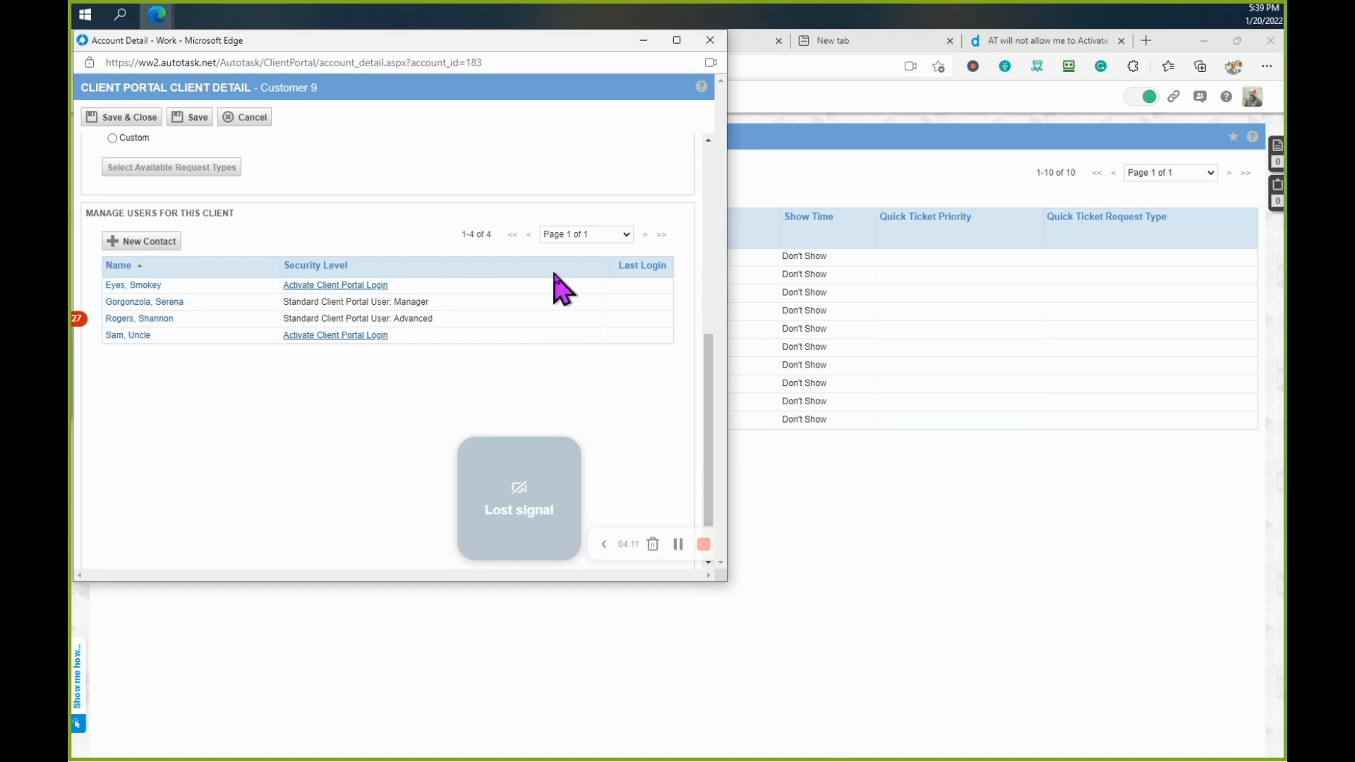
mouse_move(532, 288)
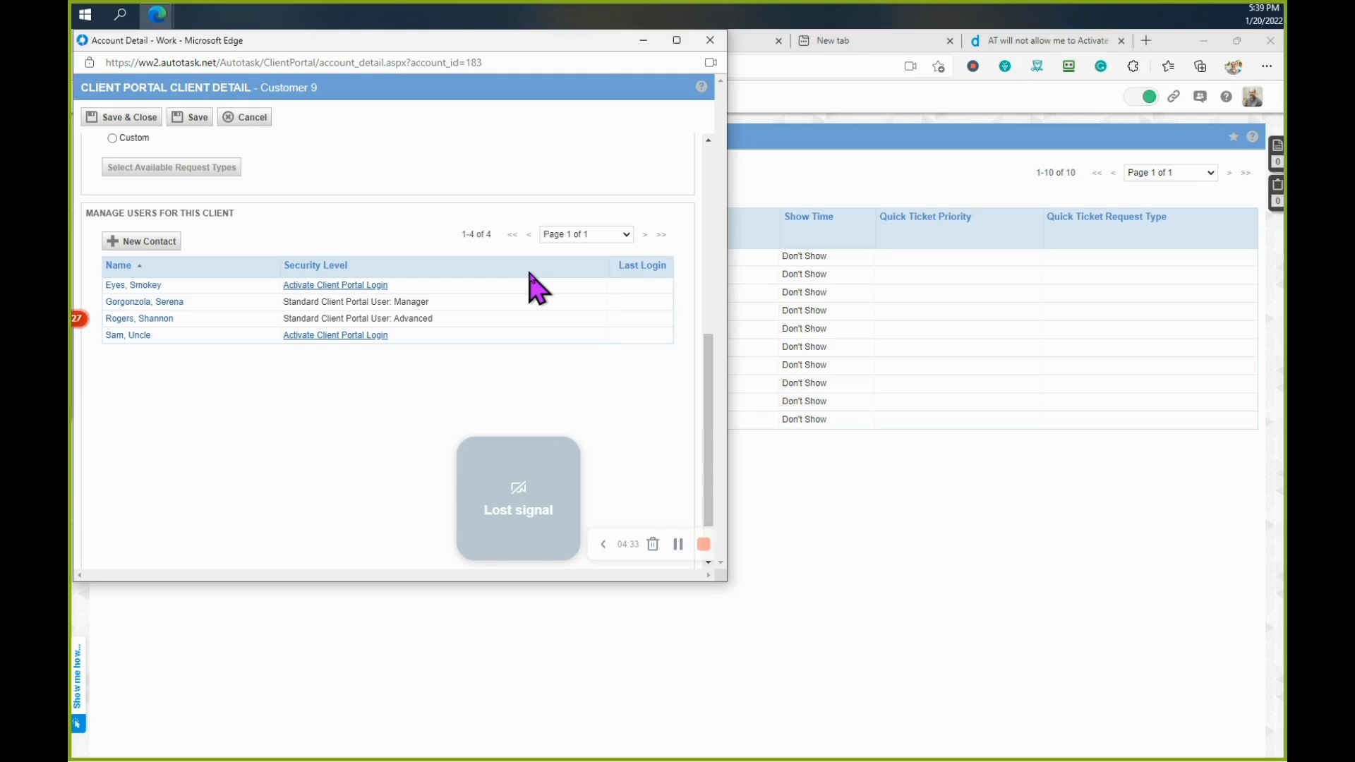
mouse_move(185, 196)
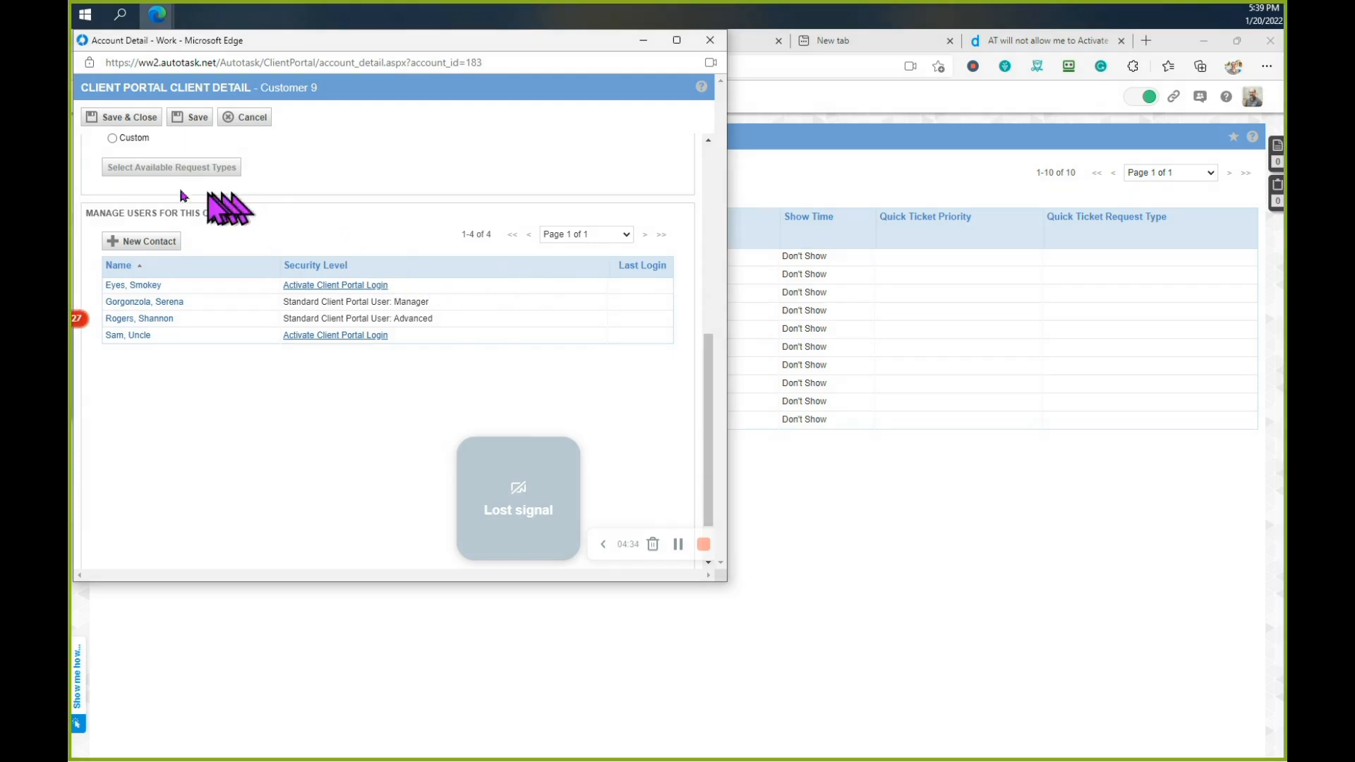